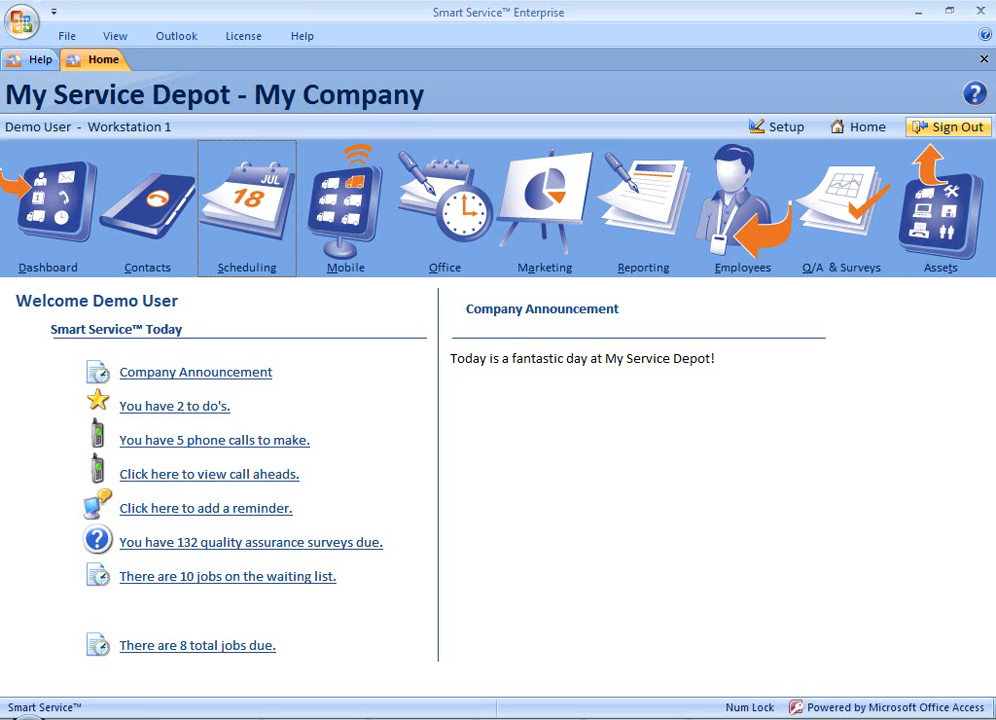
mouse_move(487, 665)
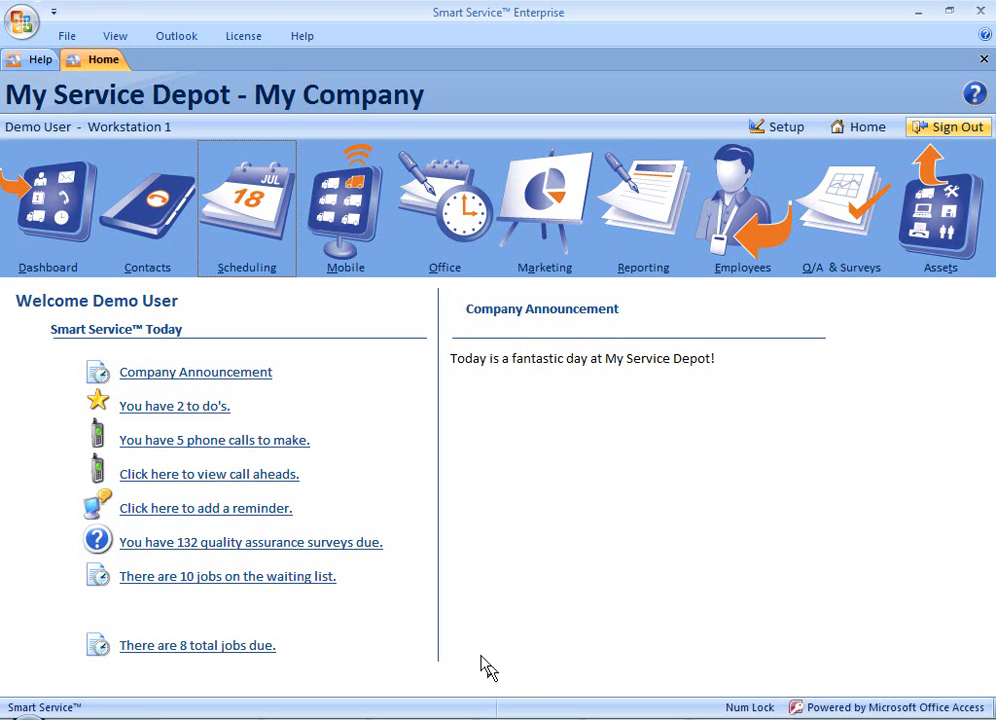
Open the Scheduling calendar showing Rmaria's route and jobs for July 18, 2012
click(246, 205)
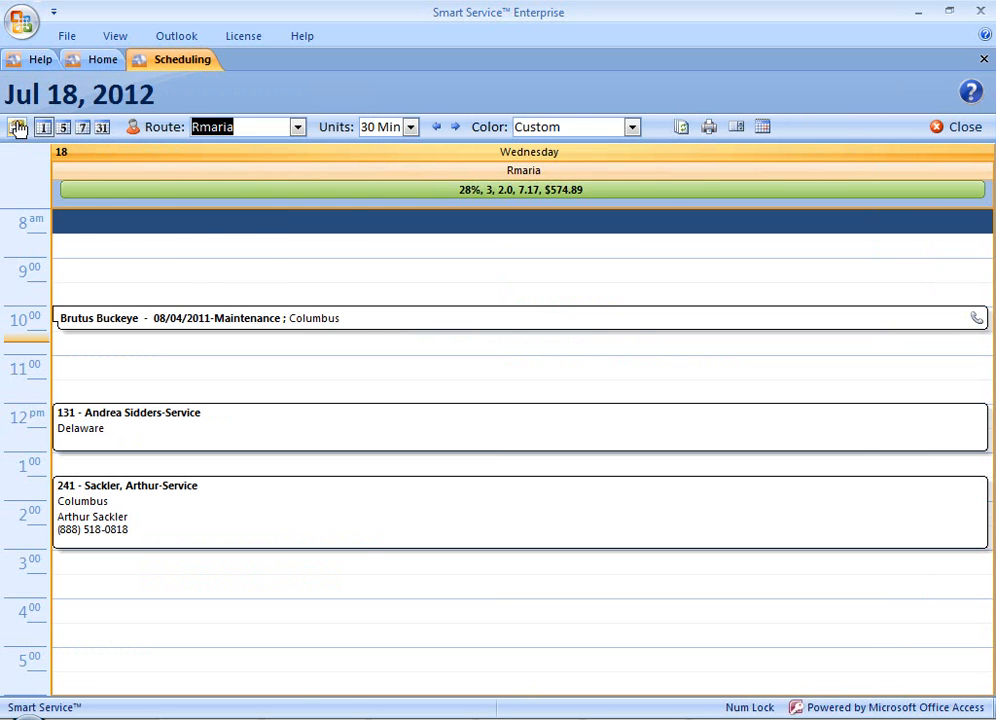
Show the mini month calendars beside the schedule to compare July 18 and 25
click(18, 127)
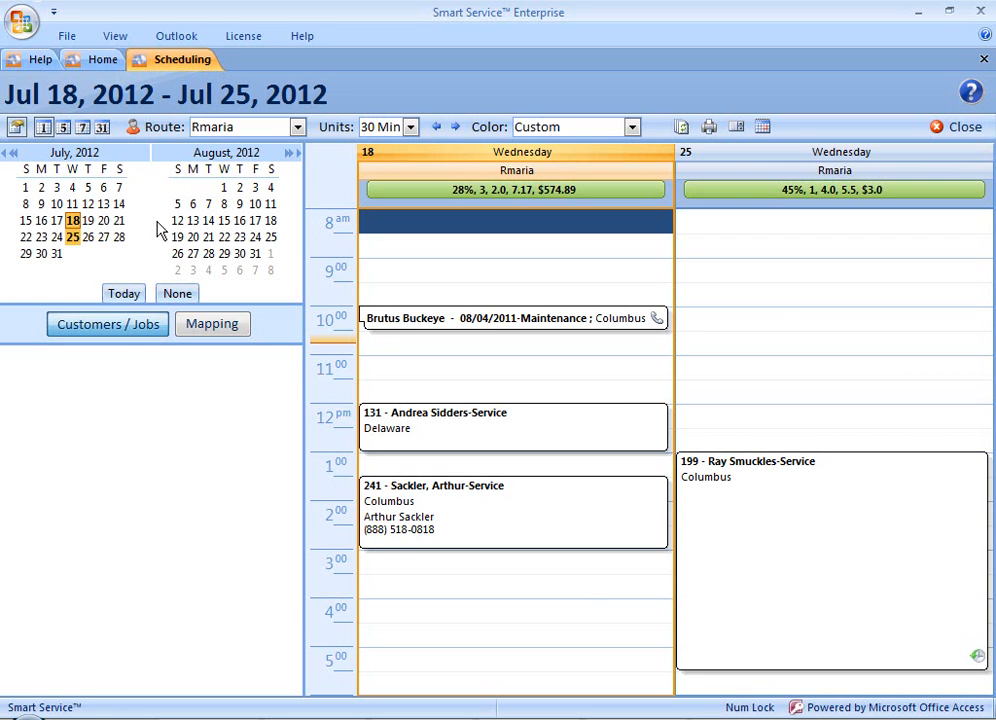
Add Aug 9 to the displayed days and bring up job 241's customer details
click(240, 204)
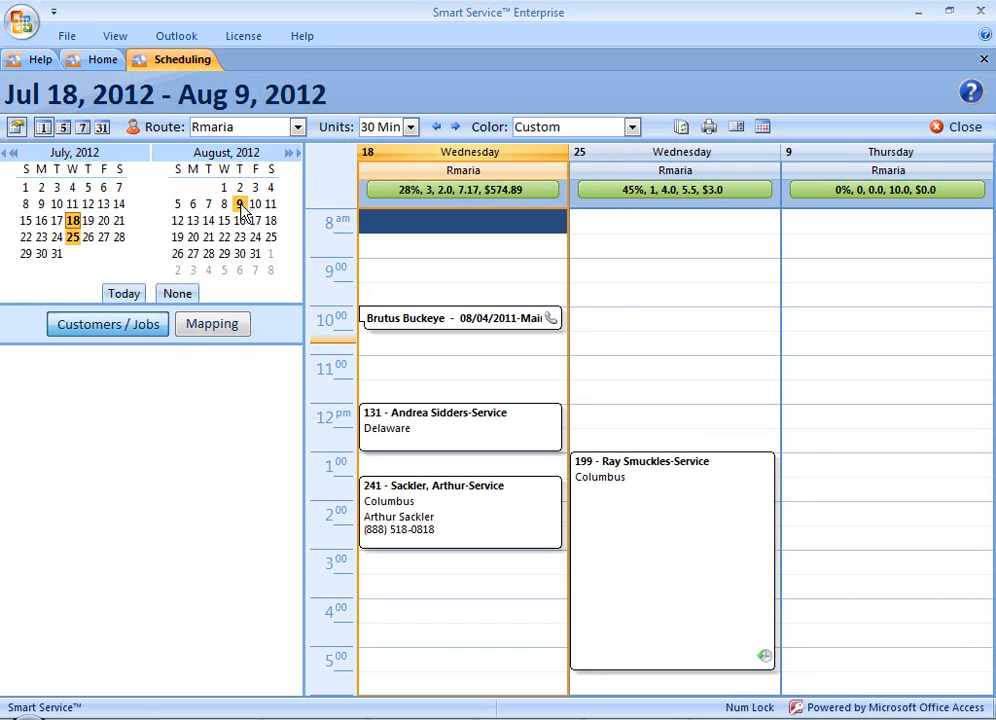
mouse_move(445, 505)
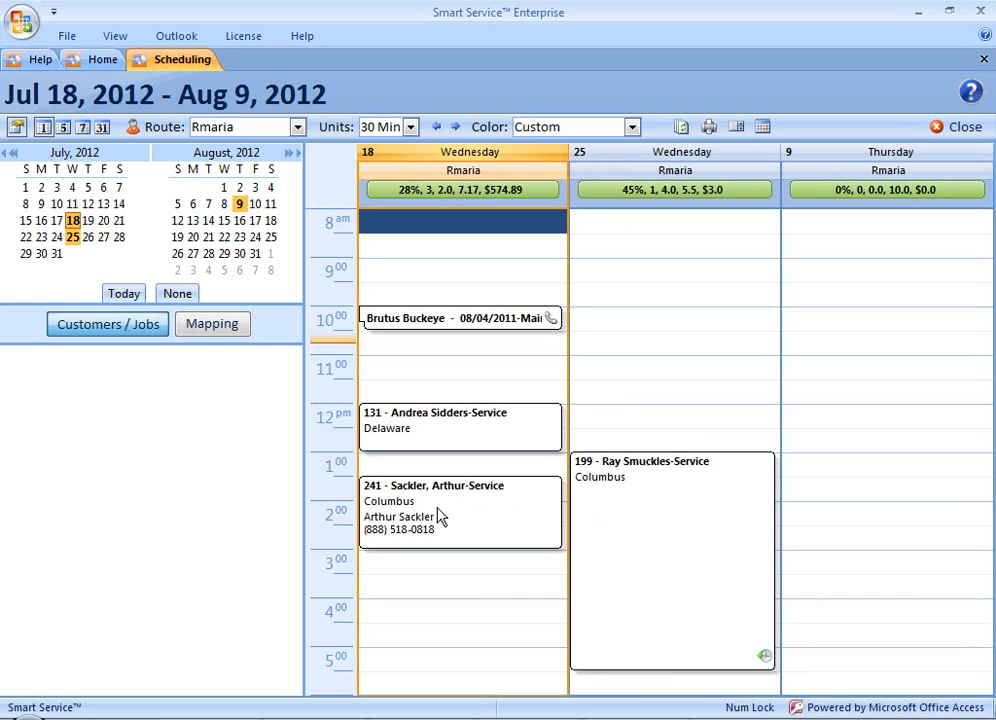
mouse_move(435, 502)
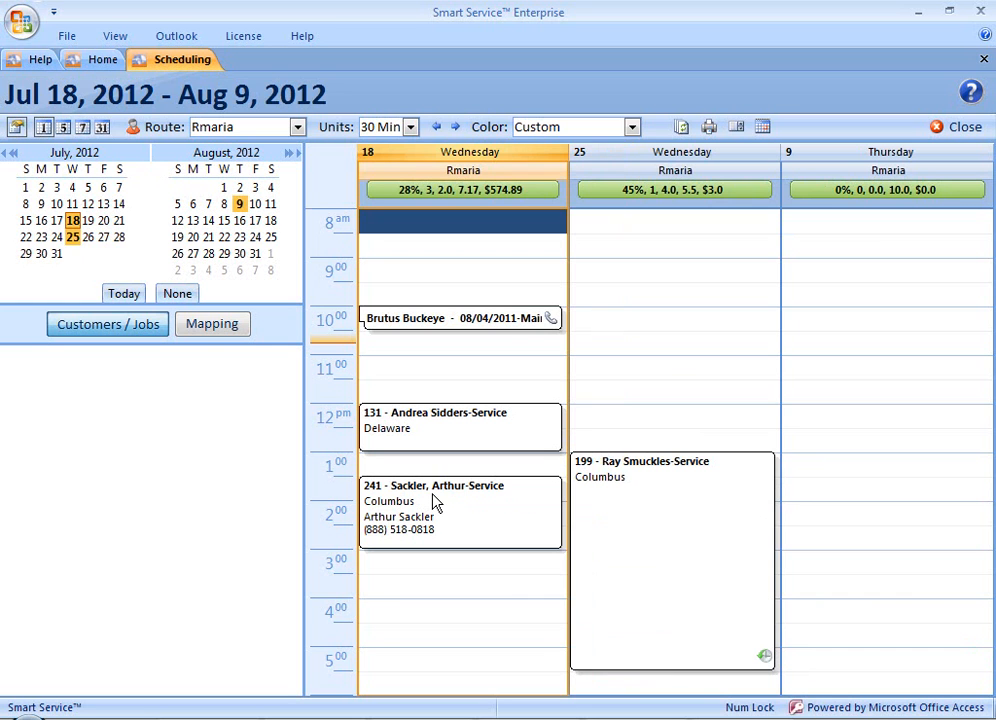
click(440, 500)
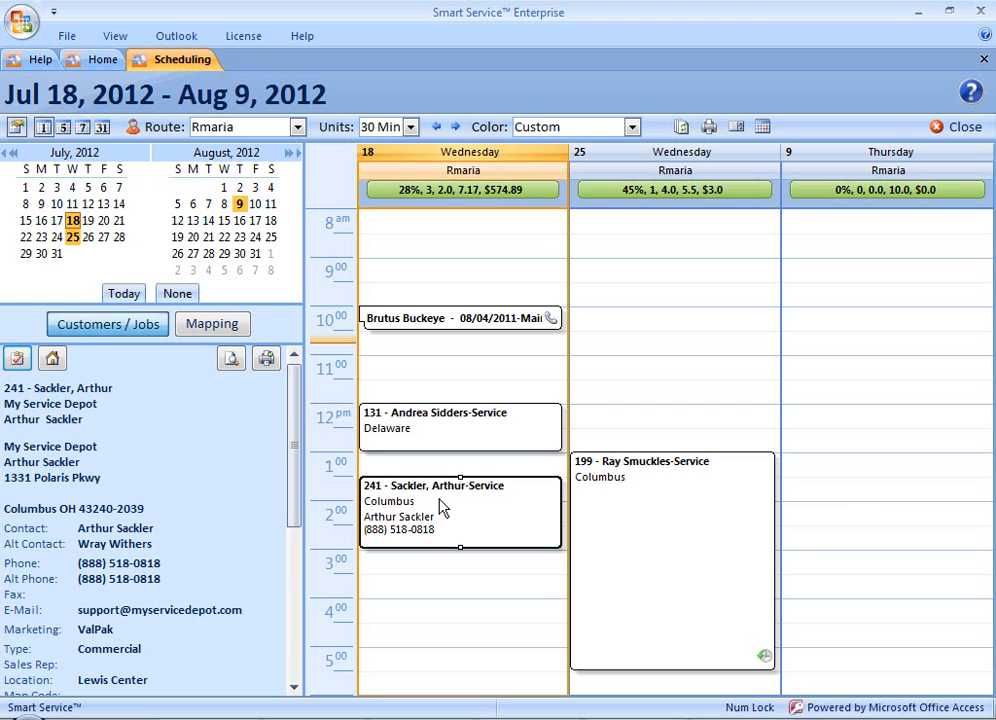
drag(460, 510, 885, 537)
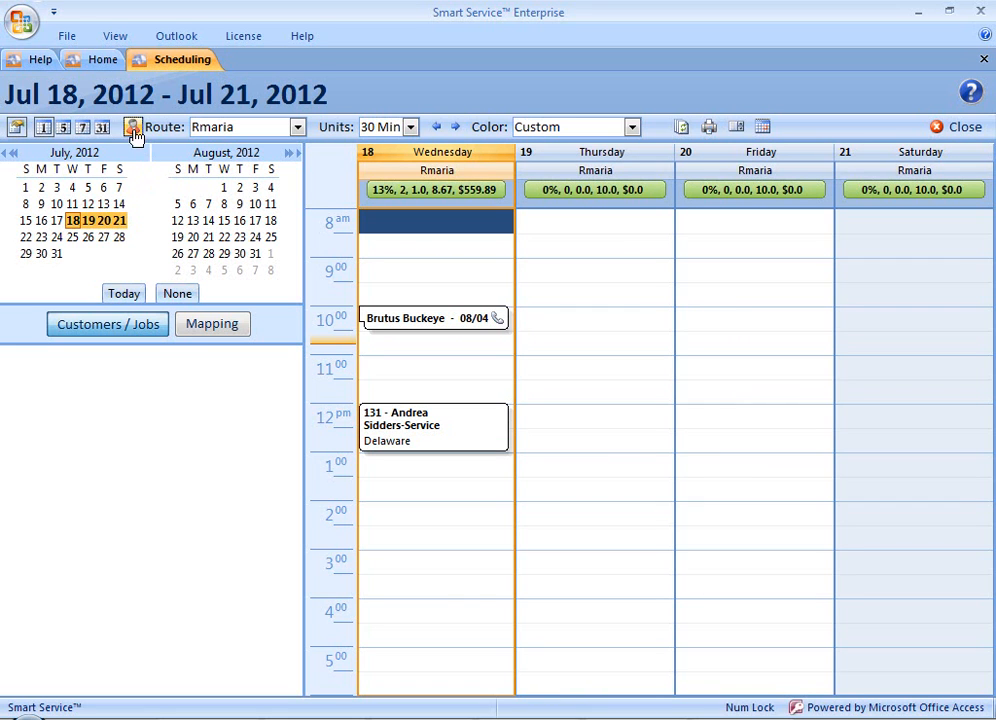
click(132, 127)
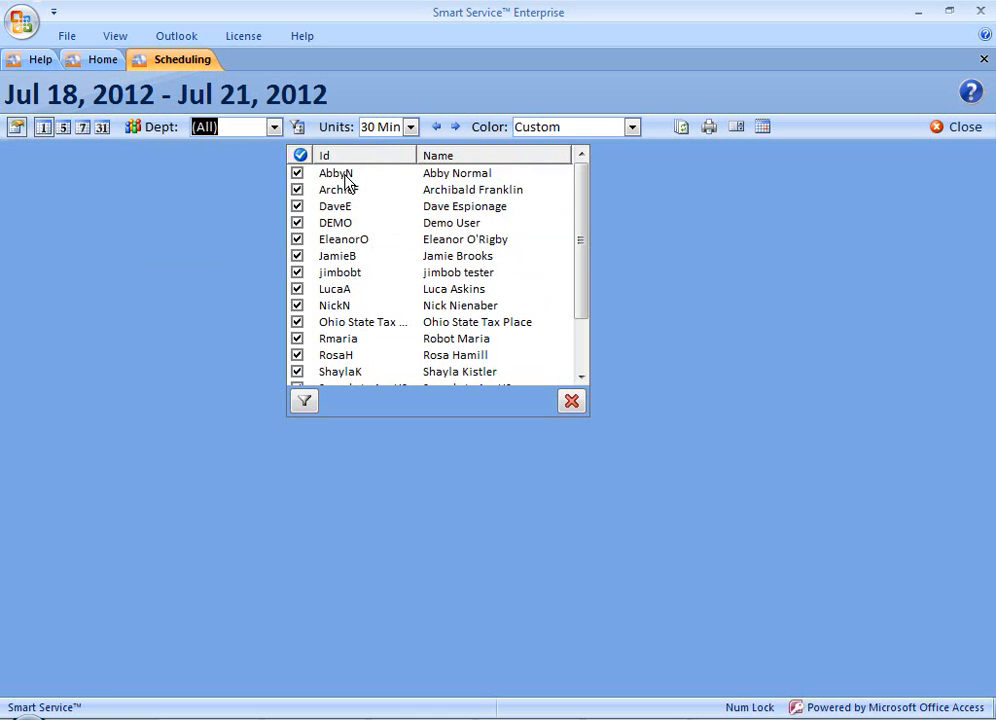
click(299, 154)
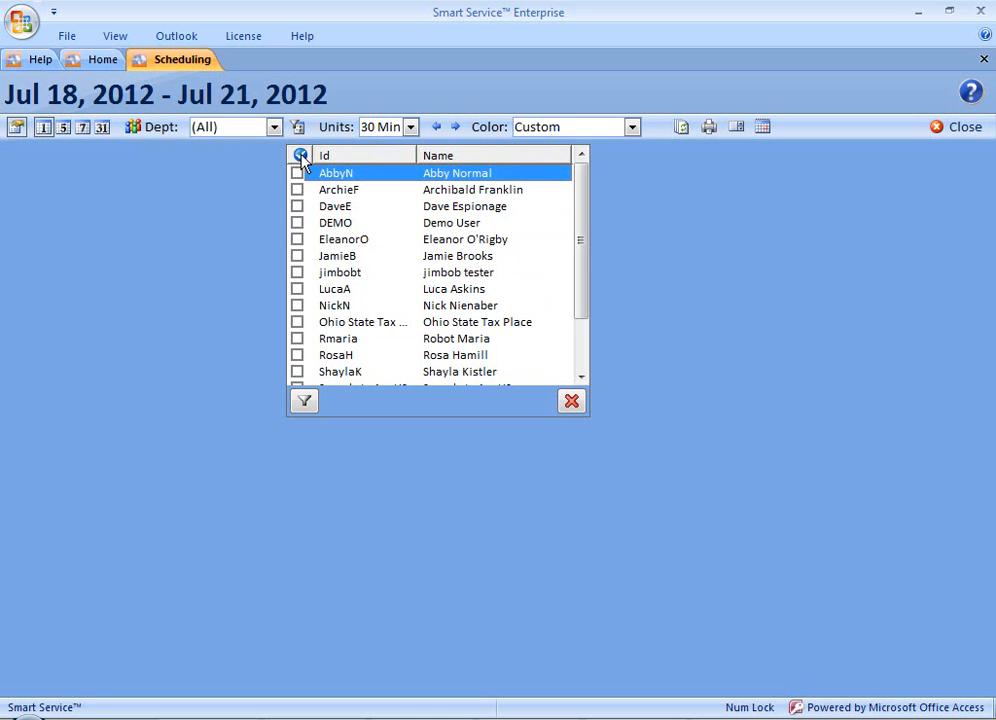
click(300, 155)
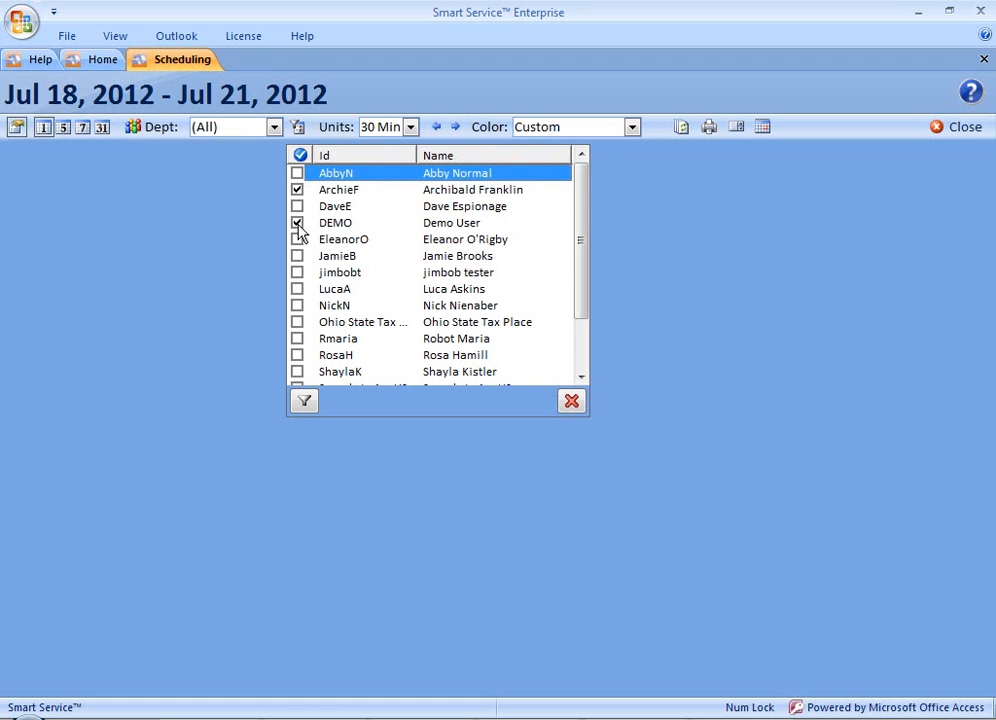
click(297, 272)
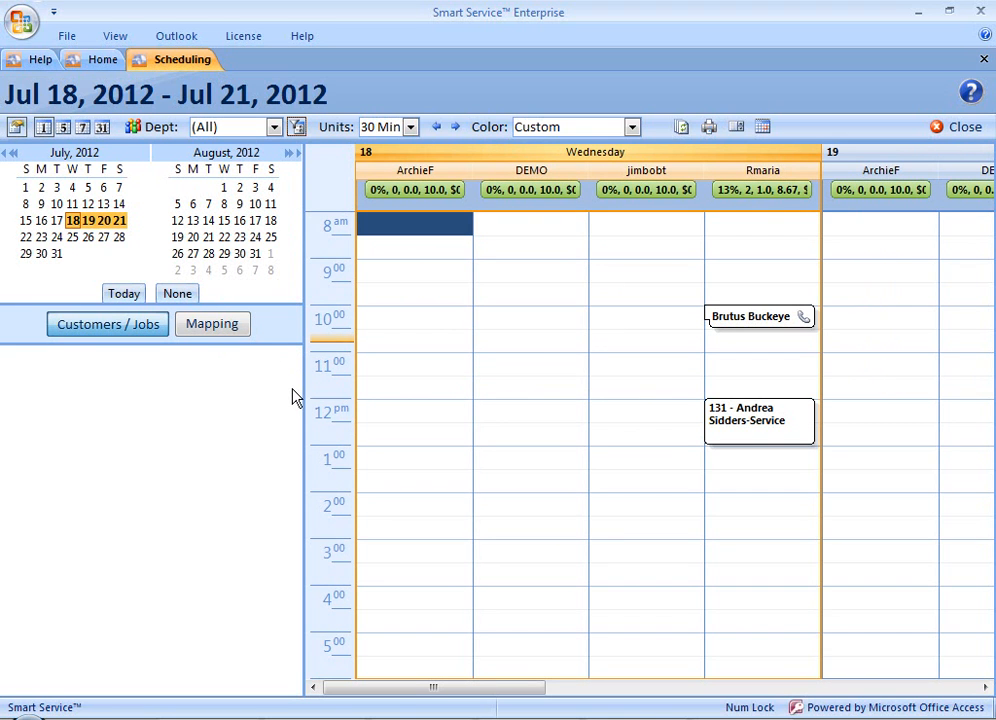
mouse_move(303, 391)
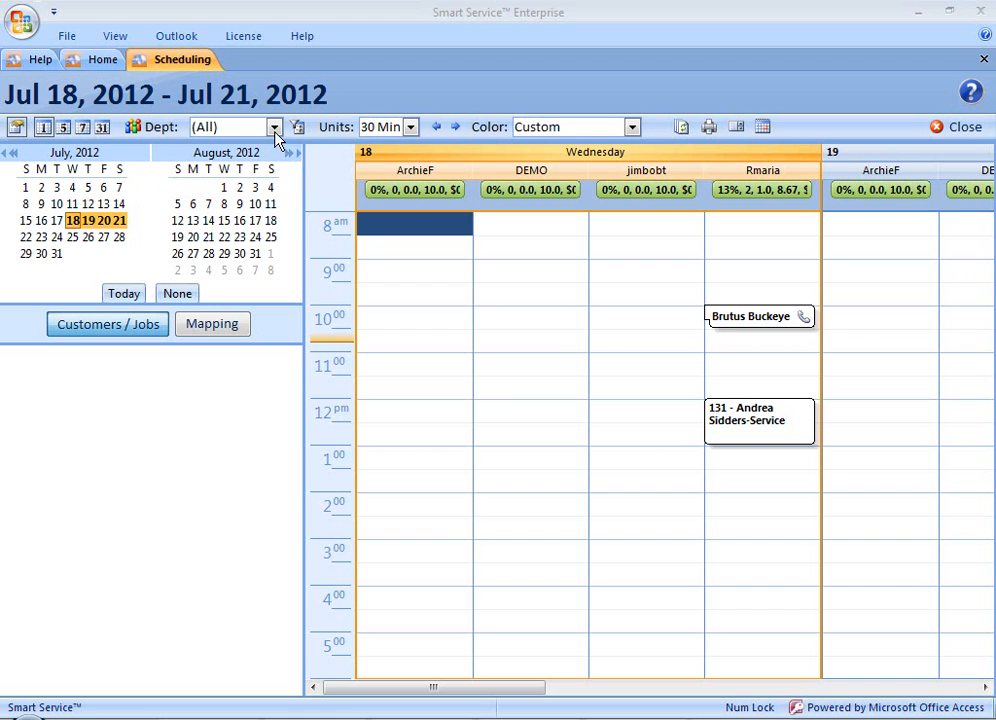
click(273, 126)
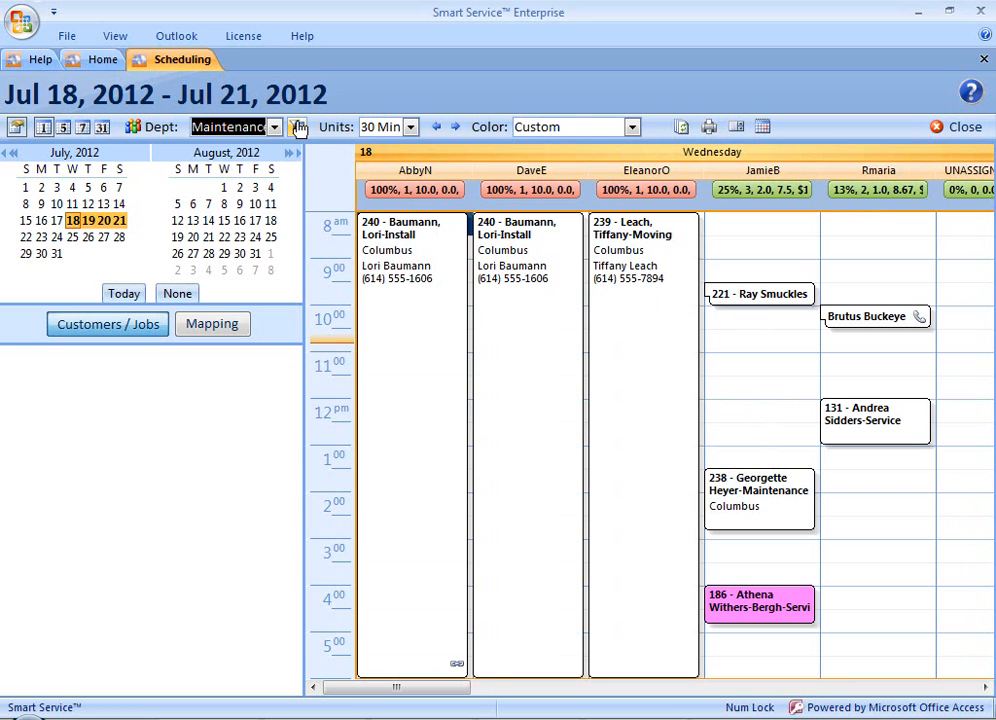
click(297, 126)
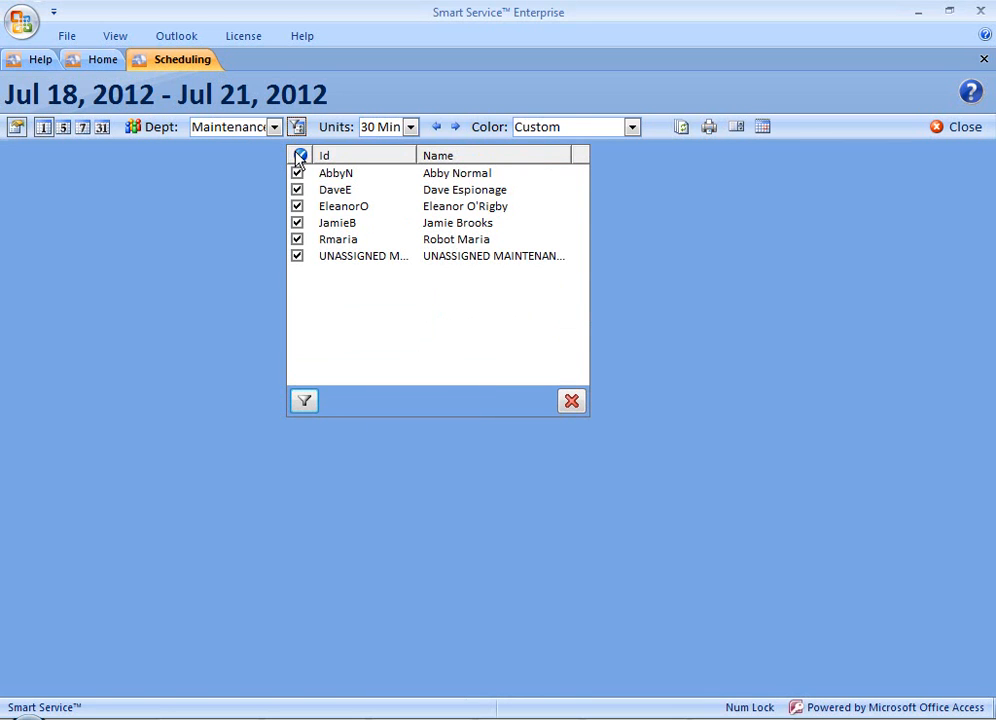
click(298, 155)
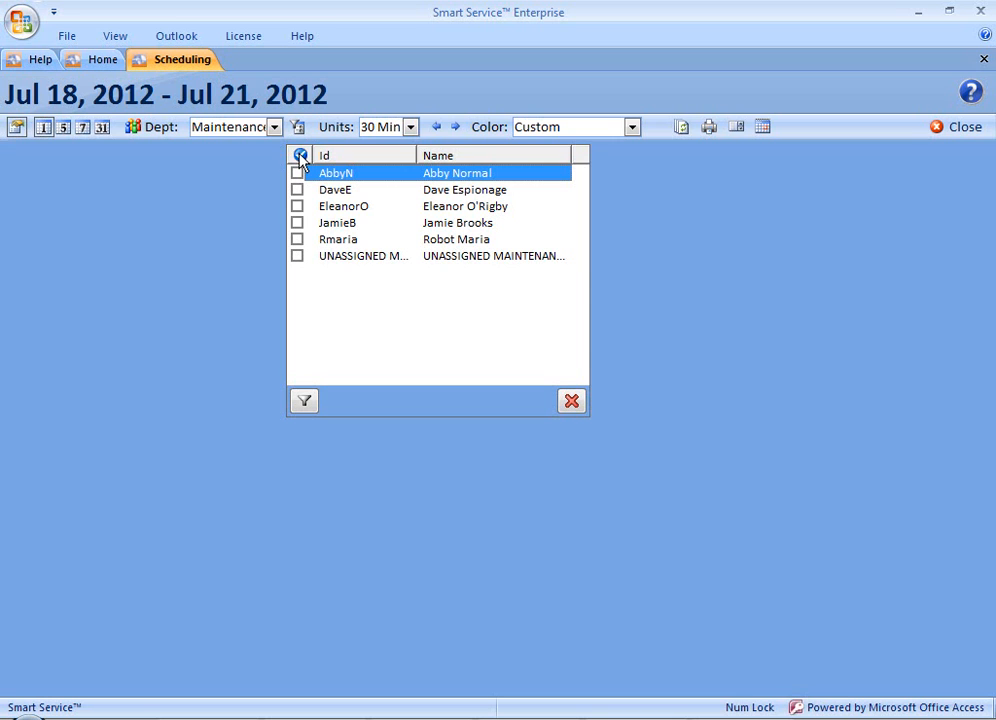
click(300, 154)
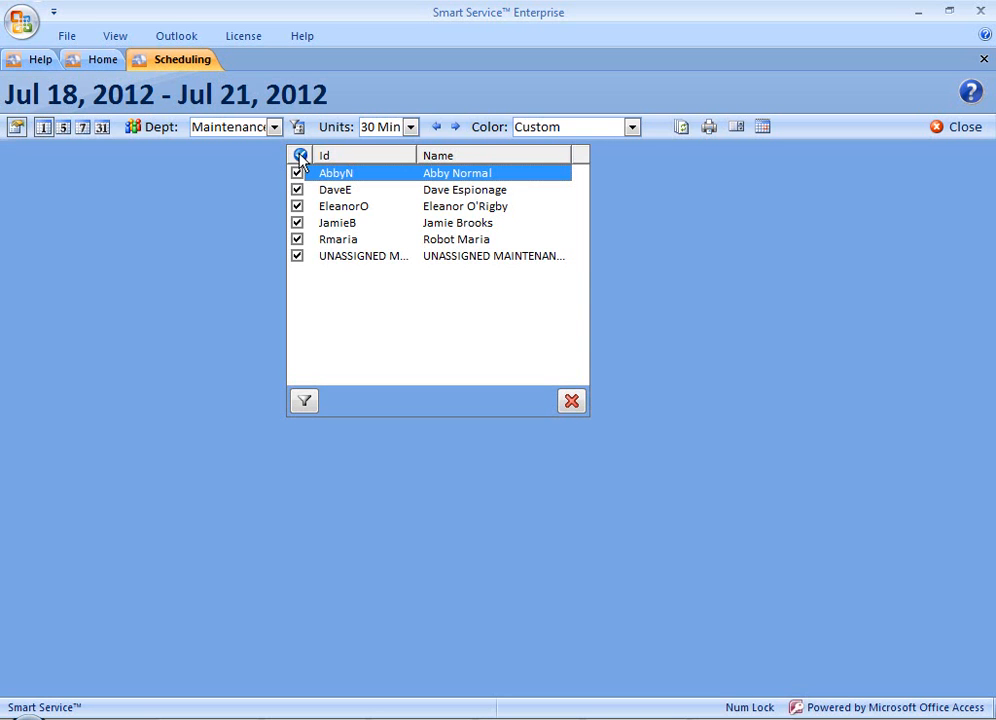
click(300, 154)
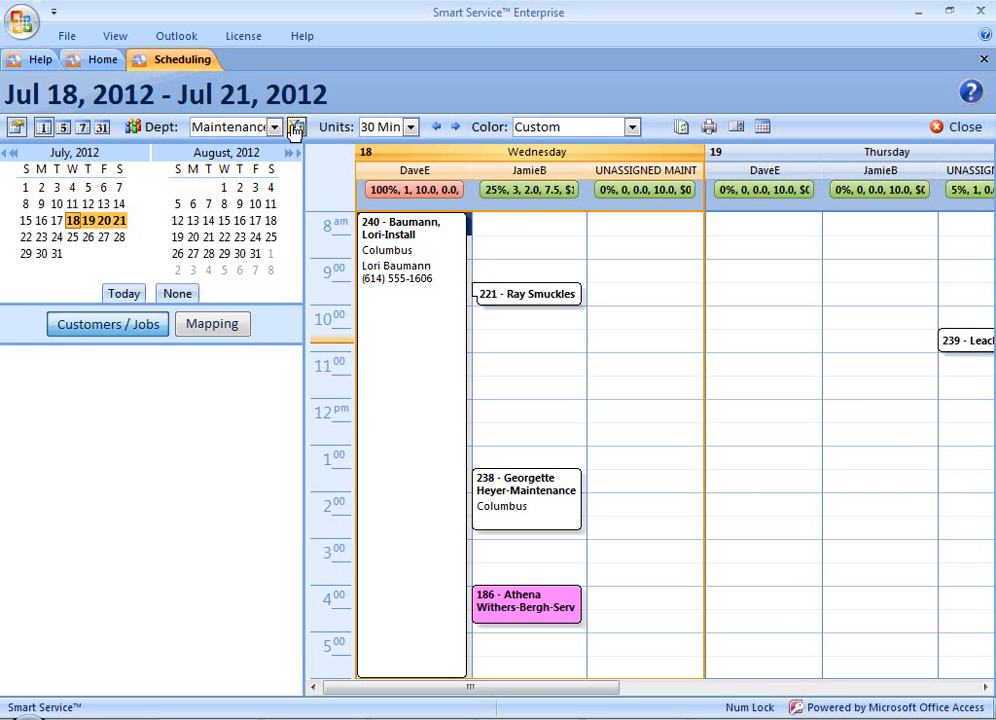
click(297, 126)
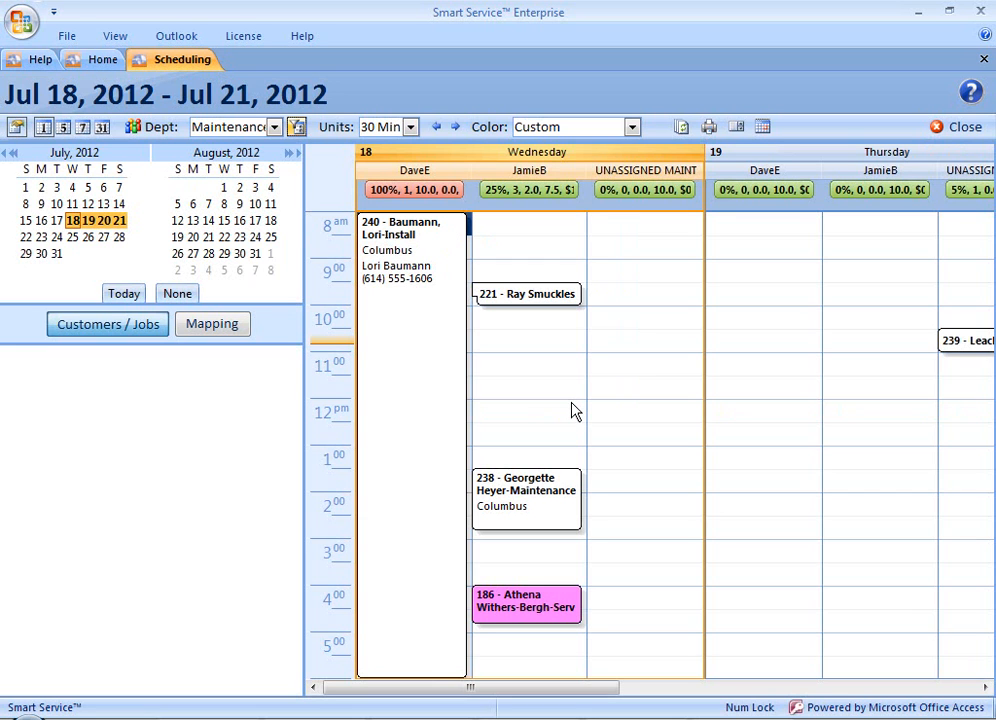
mouse_move(400, 237)
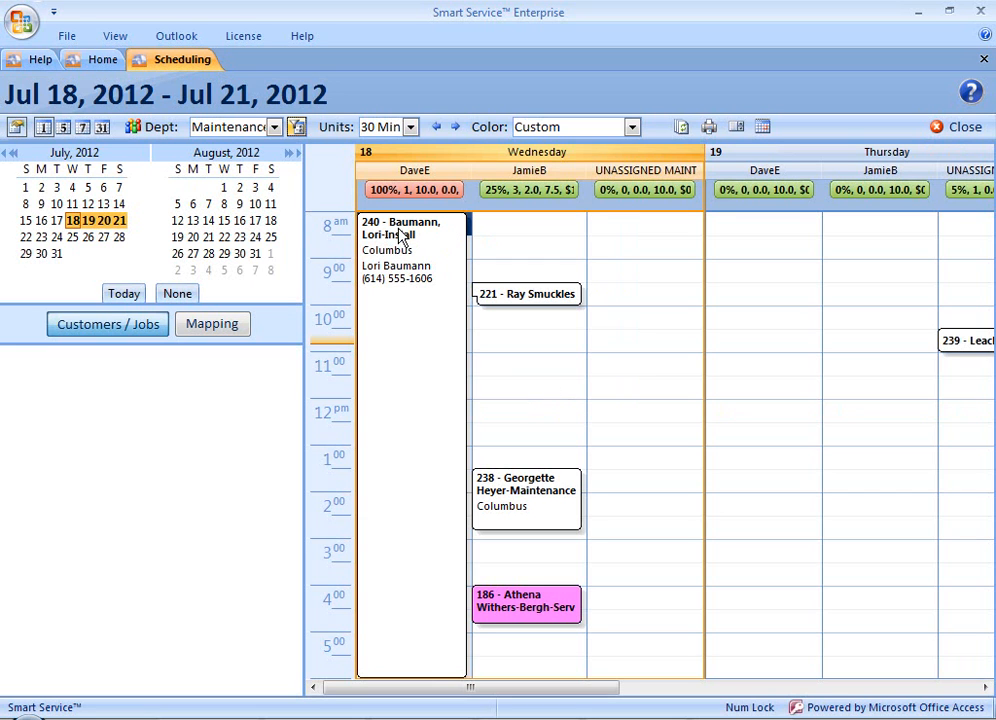
Start a new user record from the Employees list on the Home screen
click(103, 60)
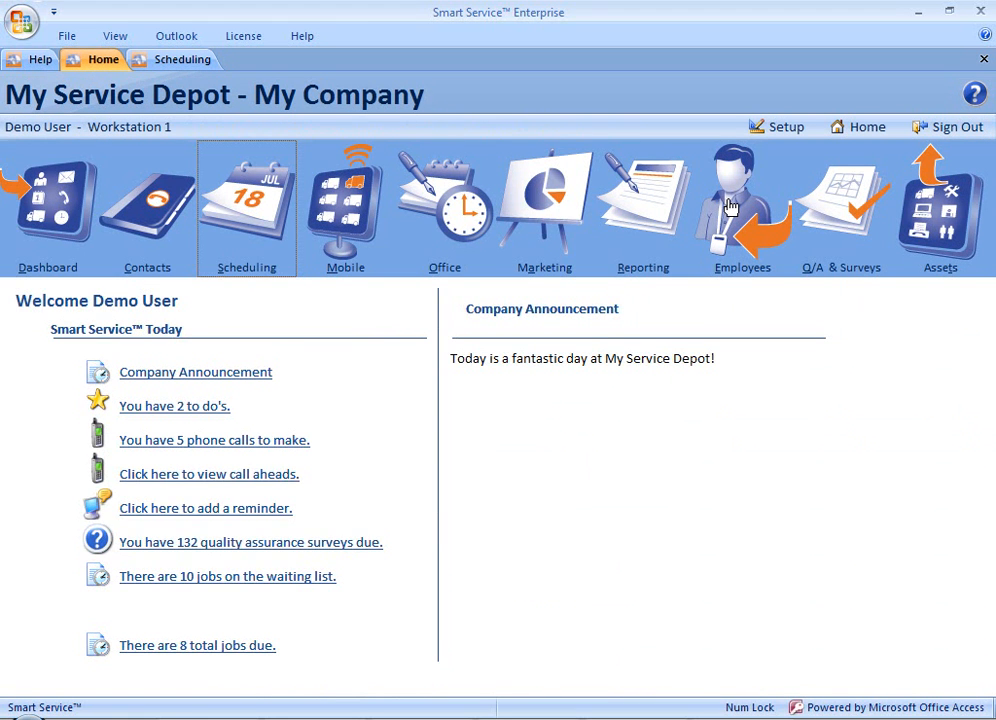
click(742, 207)
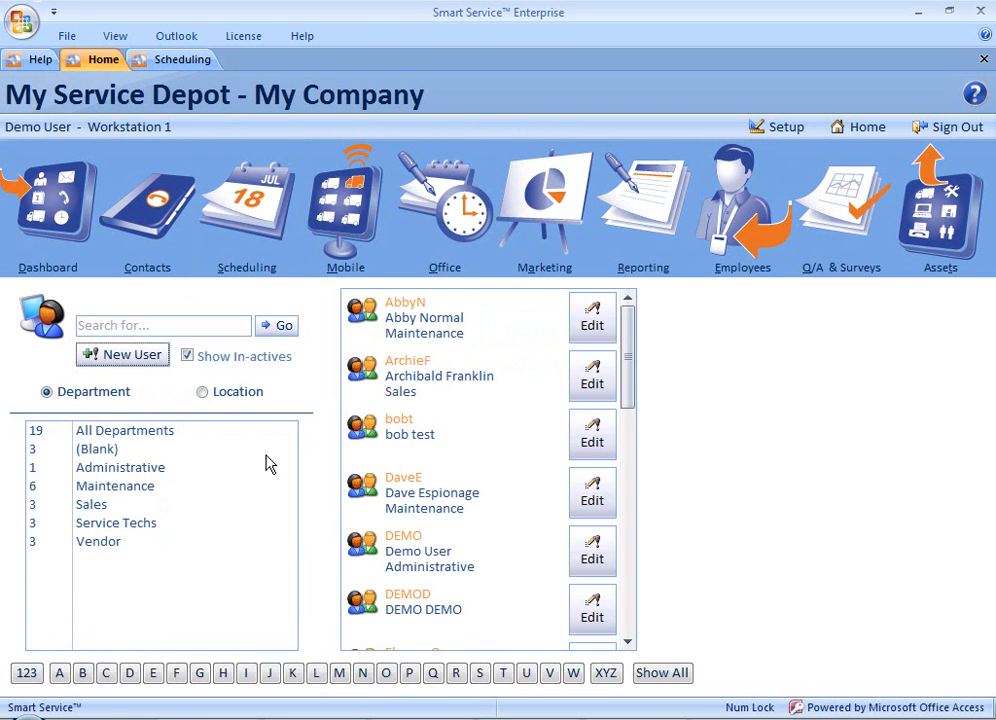
click(122, 354)
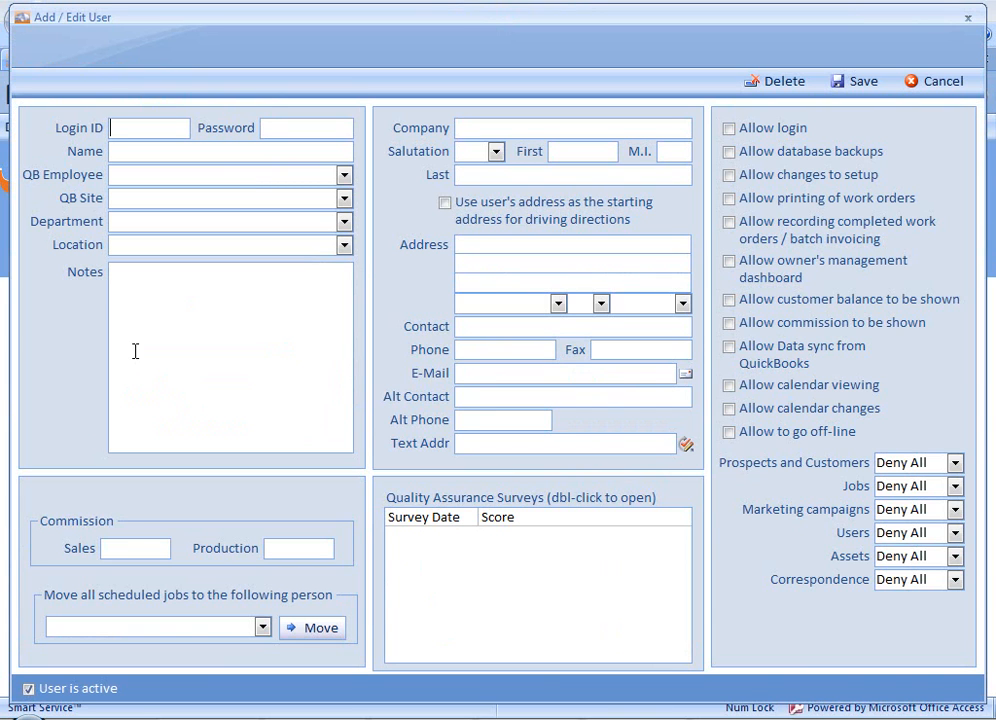
Enter user UNASSIGNED SALES in the SALES department and save the record
text(UN)
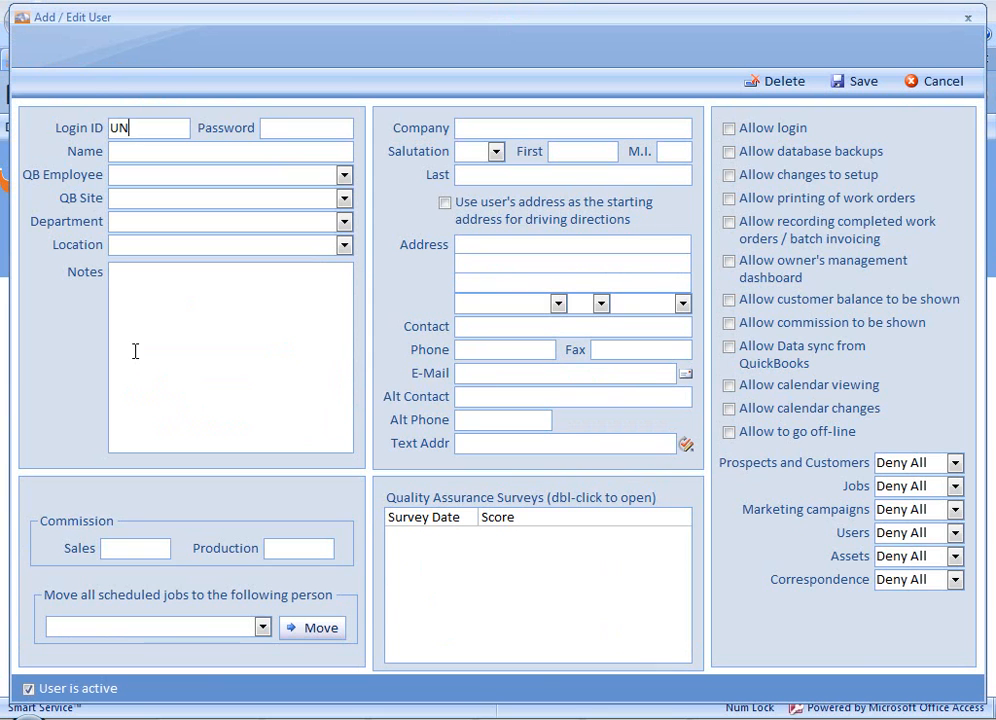
text(ASSIGNED S)
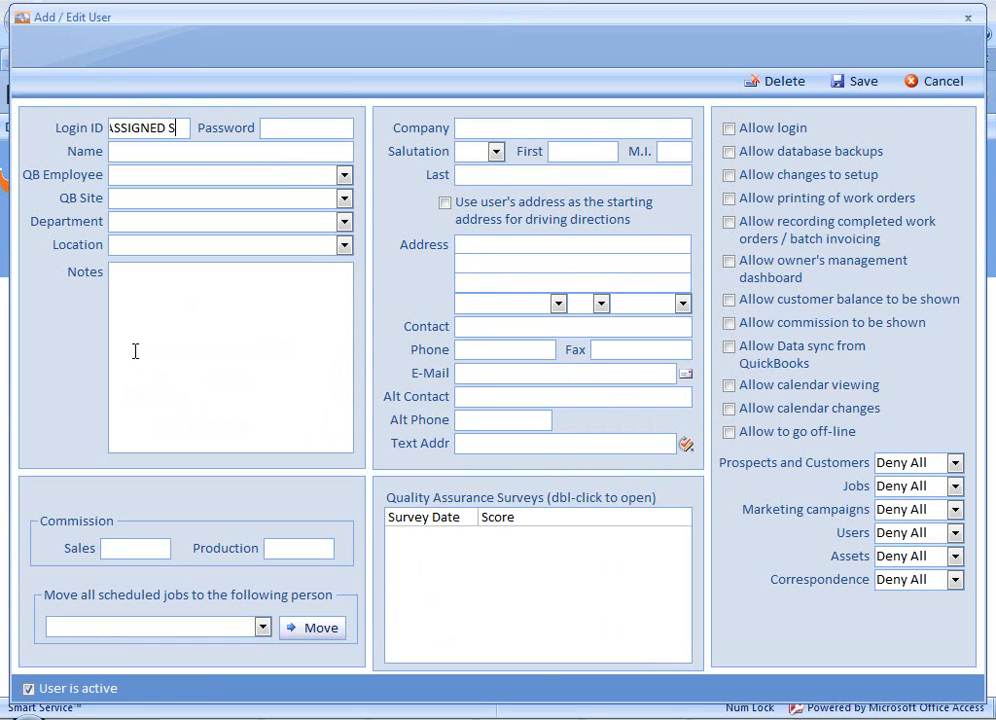
text(SALES)
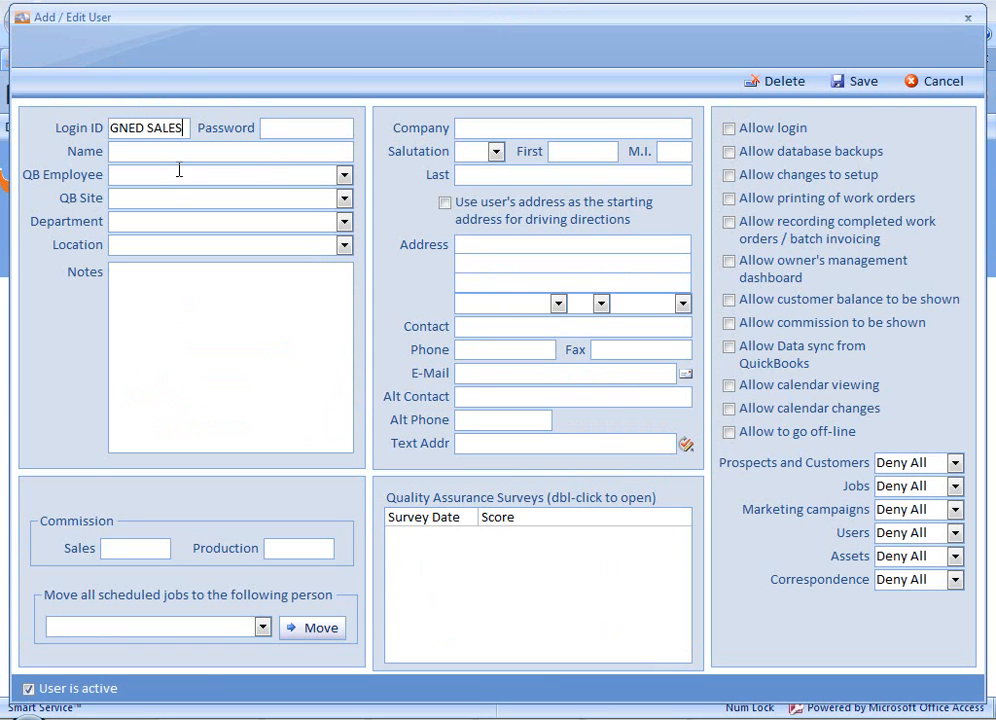
text(UNAS)
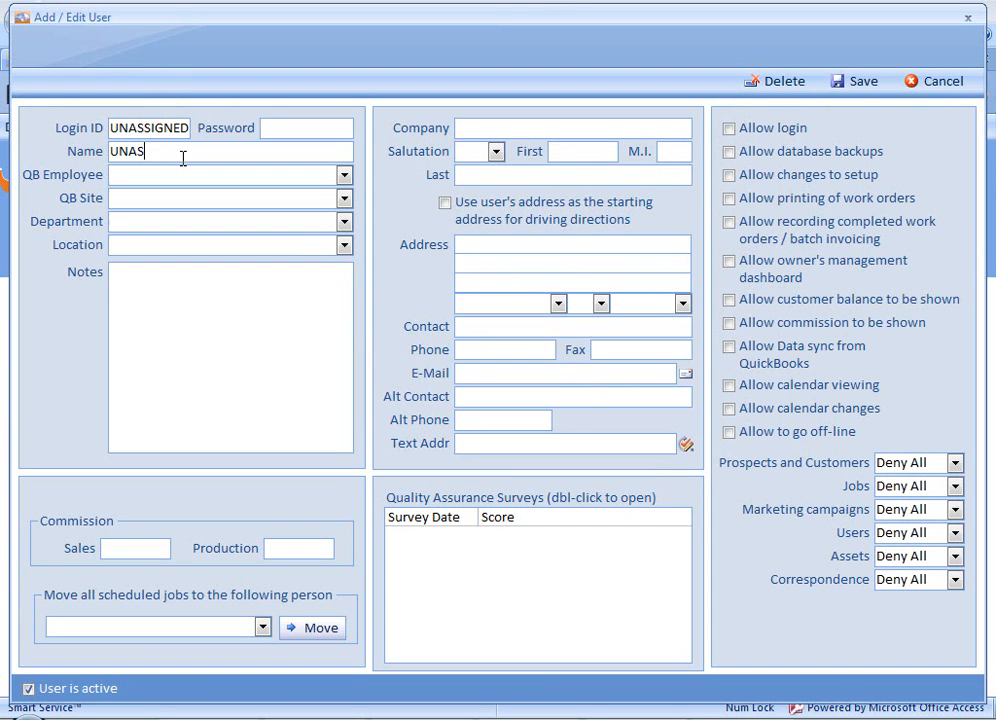
text(SIGNED)
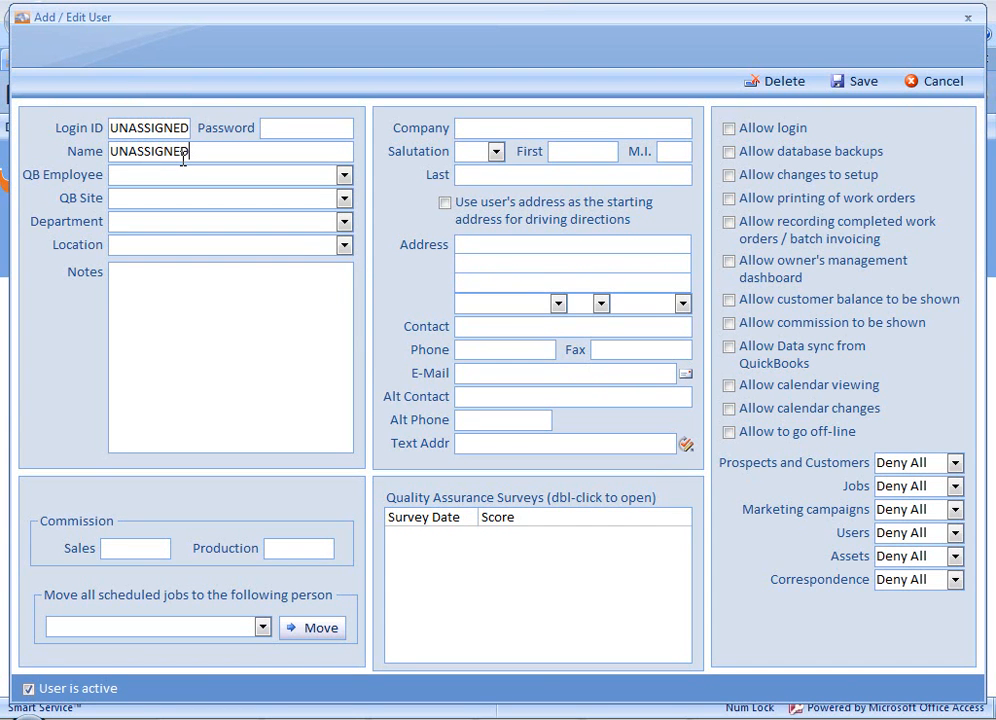
text(SALES)
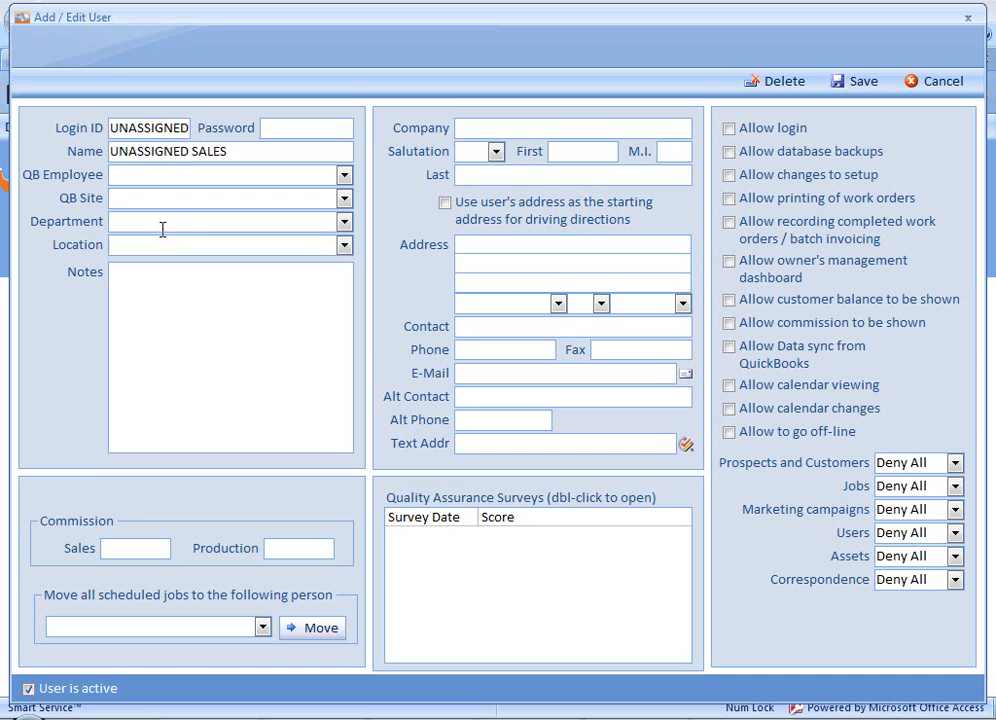
text(SALES)
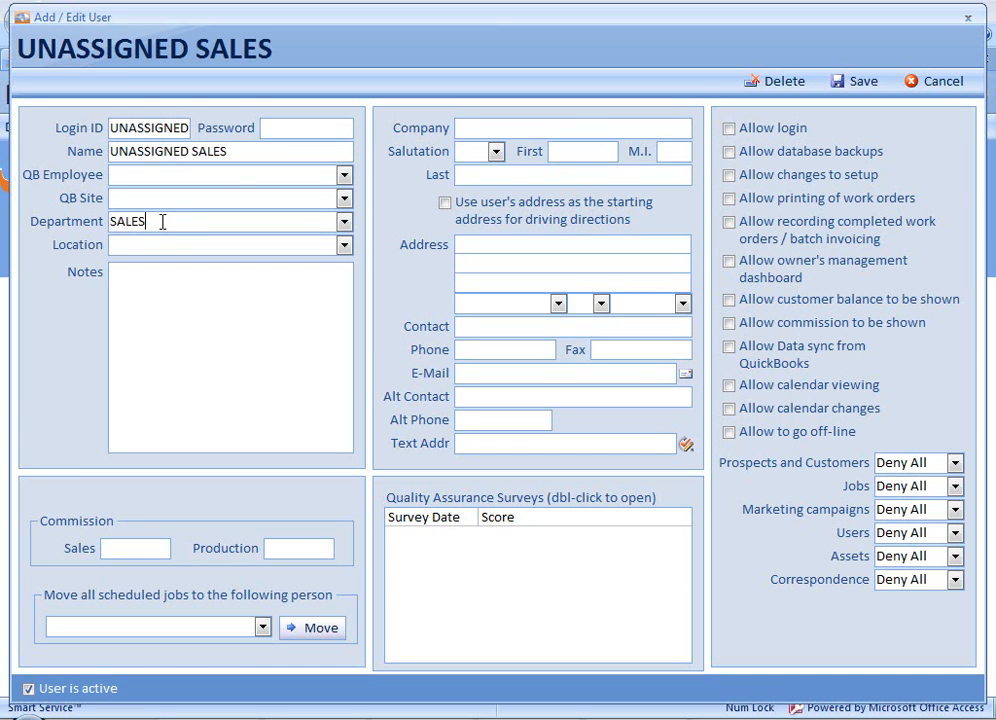
mouse_move(855, 81)
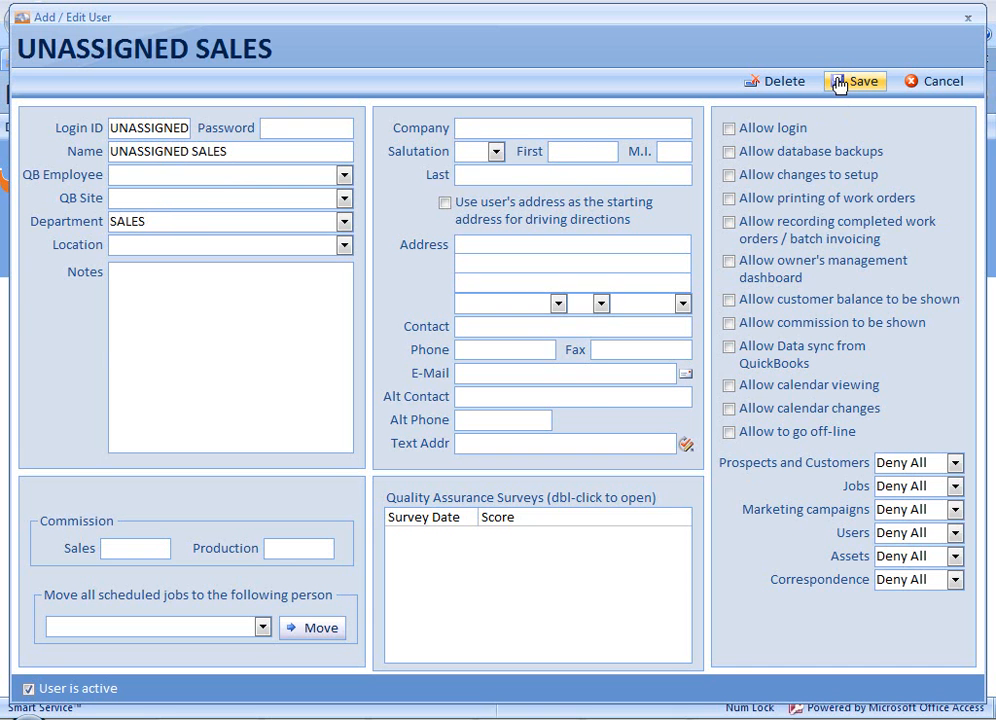
click(855, 81)
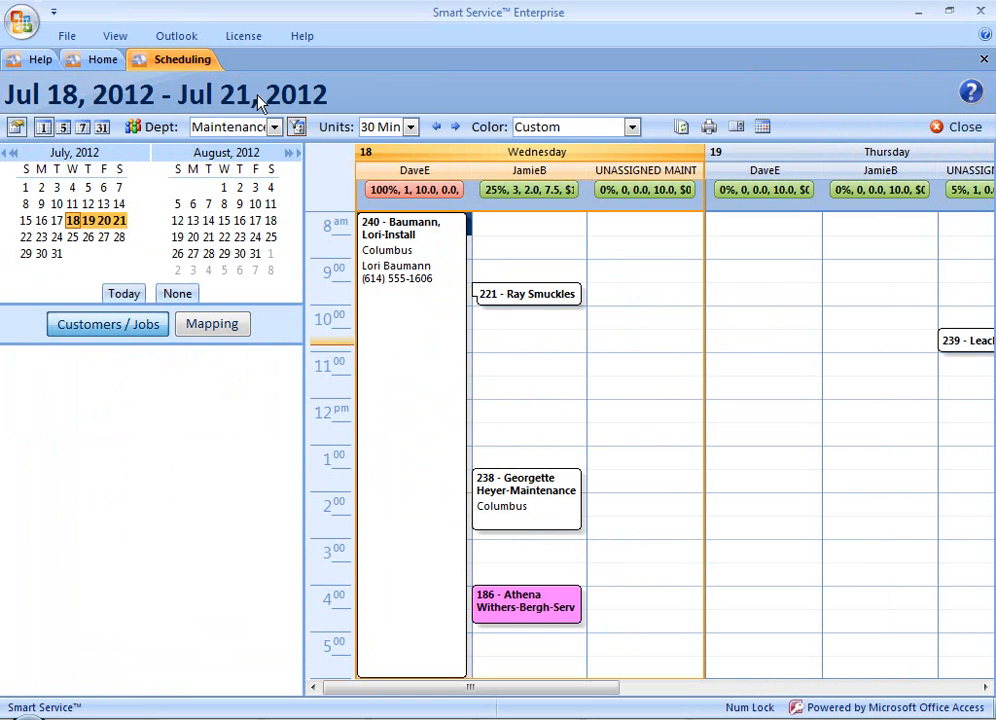
click(274, 127)
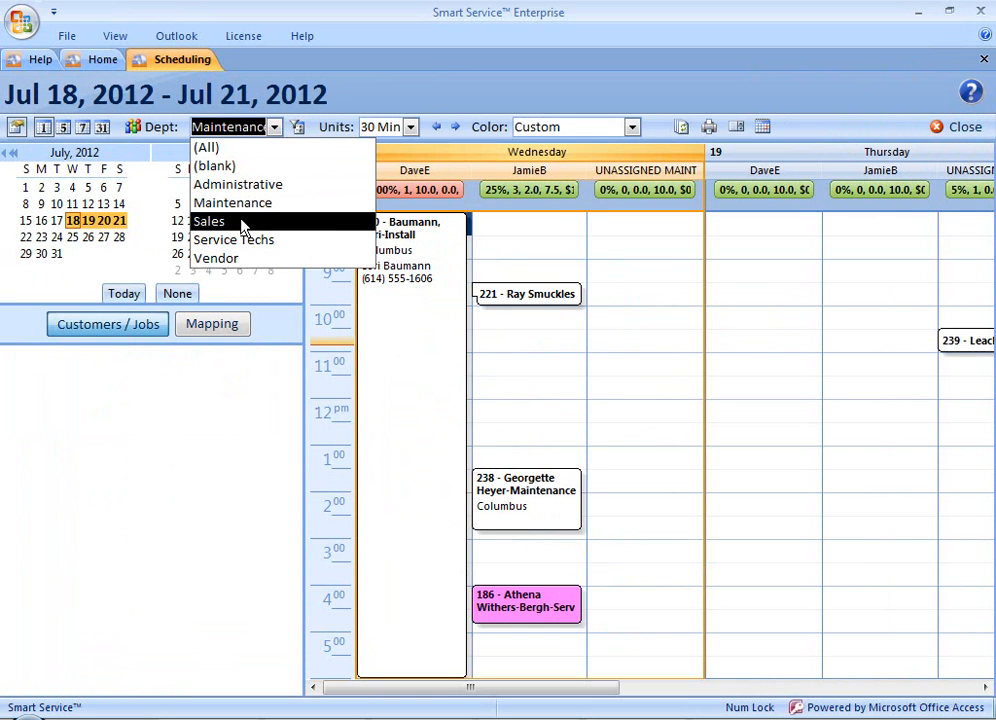
click(208, 221)
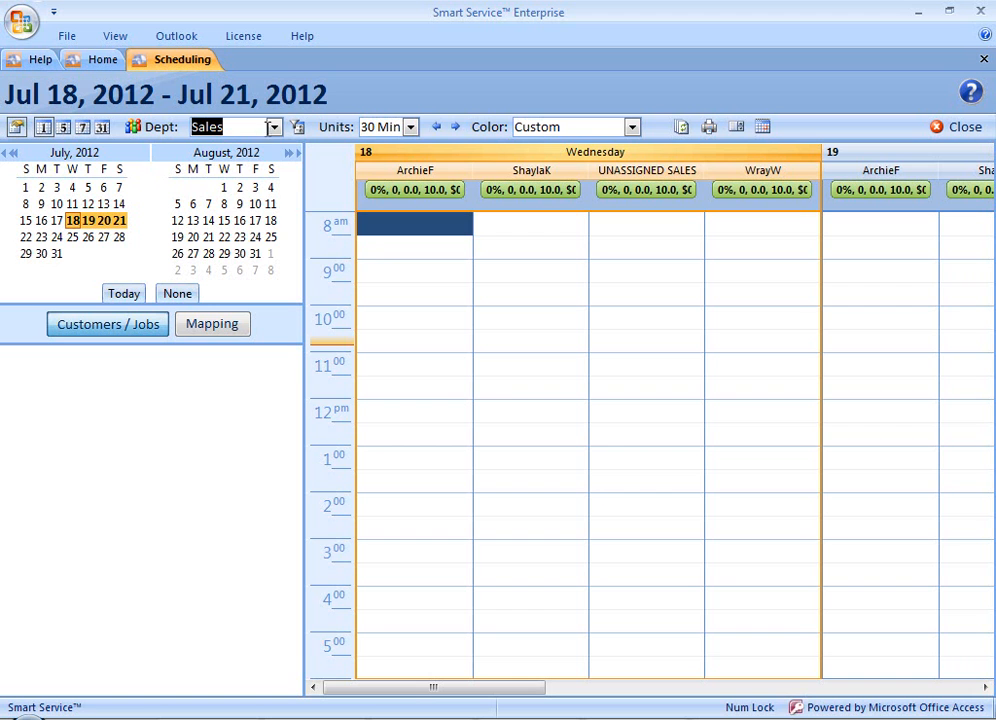
click(273, 126)
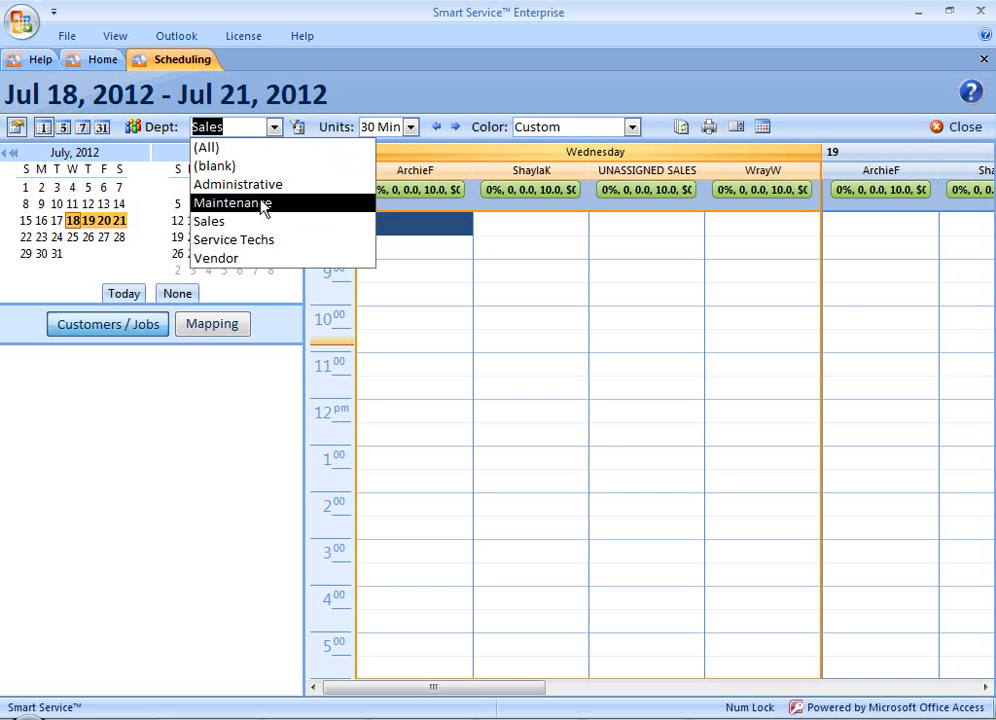
Show Maintenance in a single-day Jul 18 view and check job 221's options menu
click(231, 202)
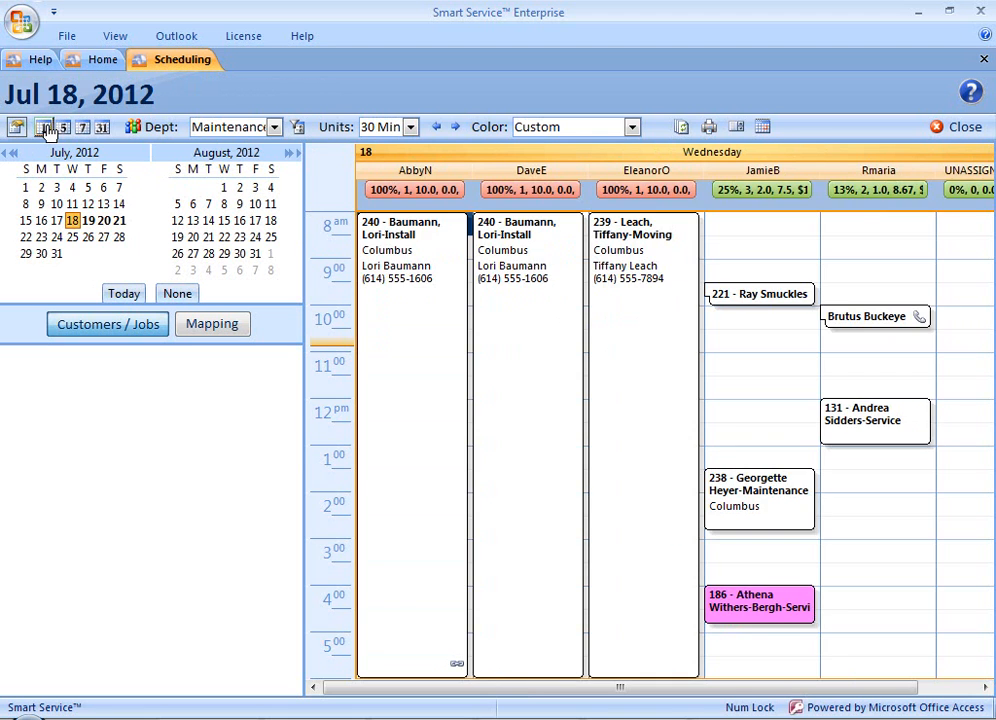
click(44, 127)
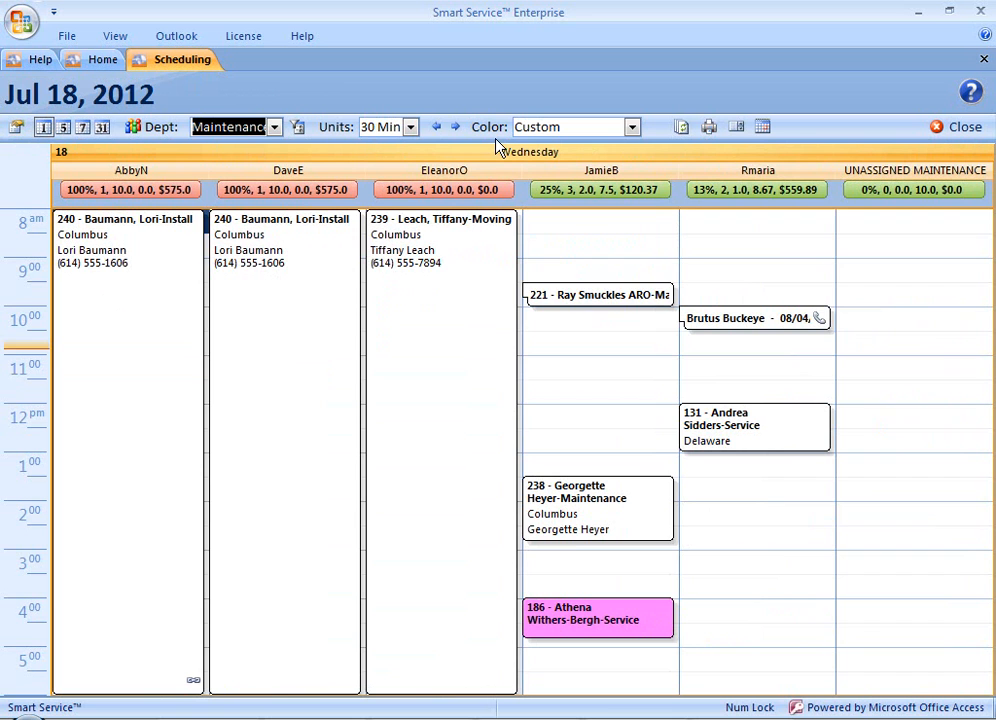
mouse_move(568, 303)
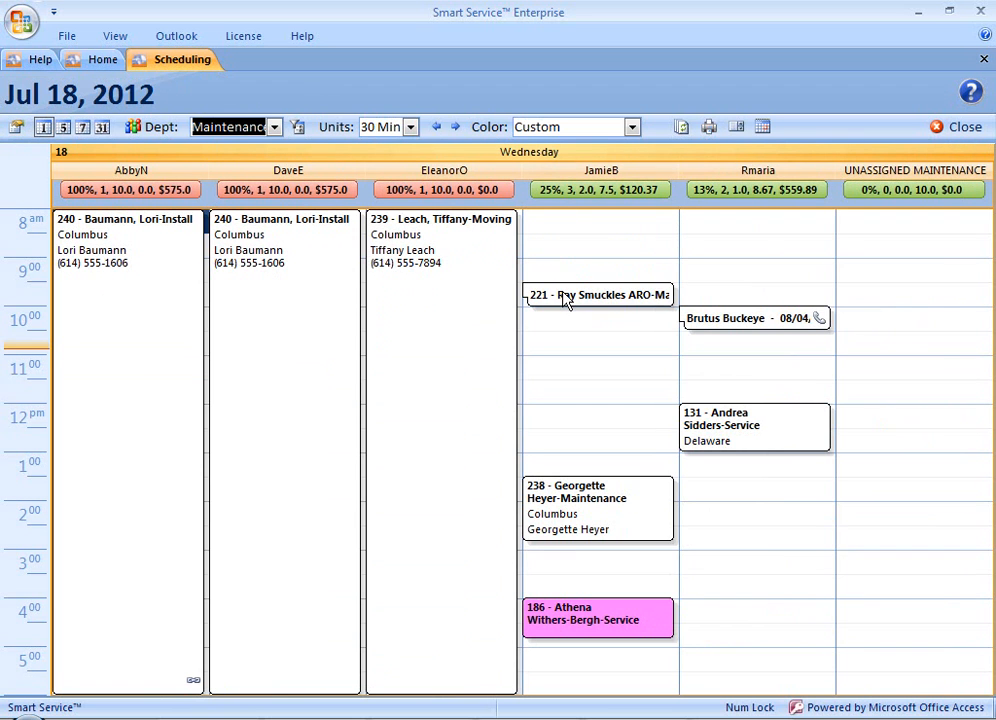
right_click(598, 294)
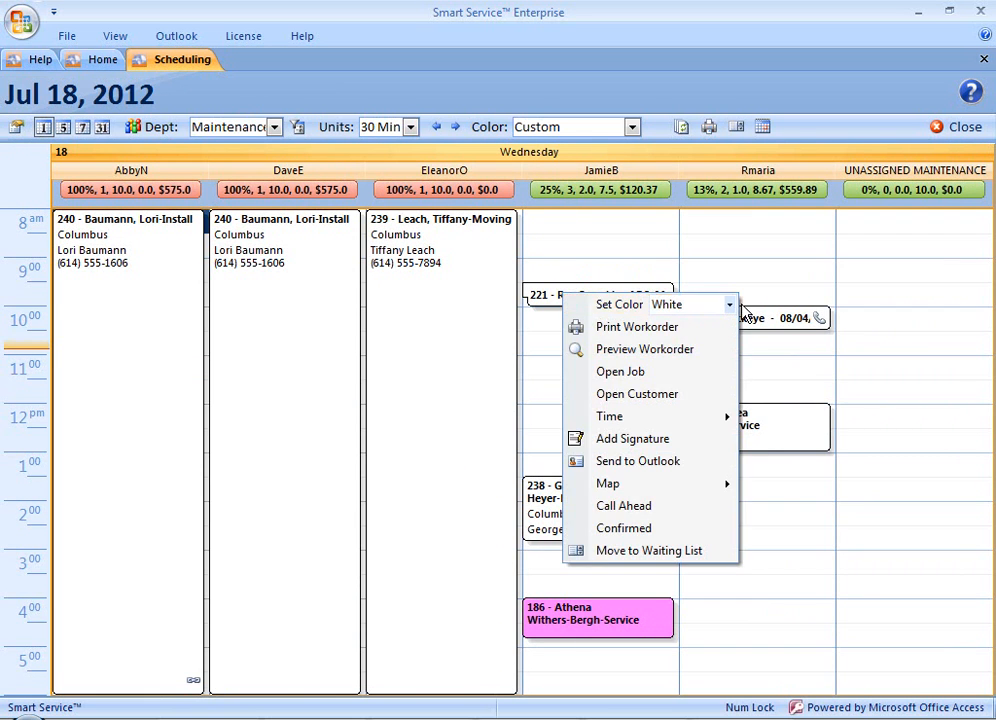
click(728, 304)
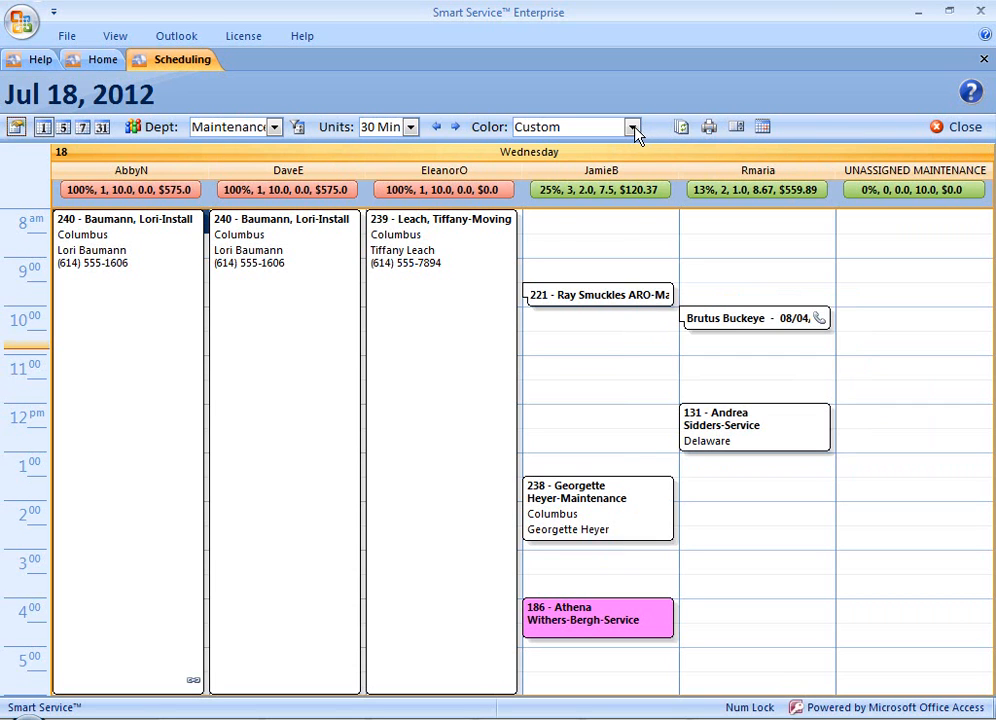
Colour the schedule's jobs by zip code and apply it
click(631, 126)
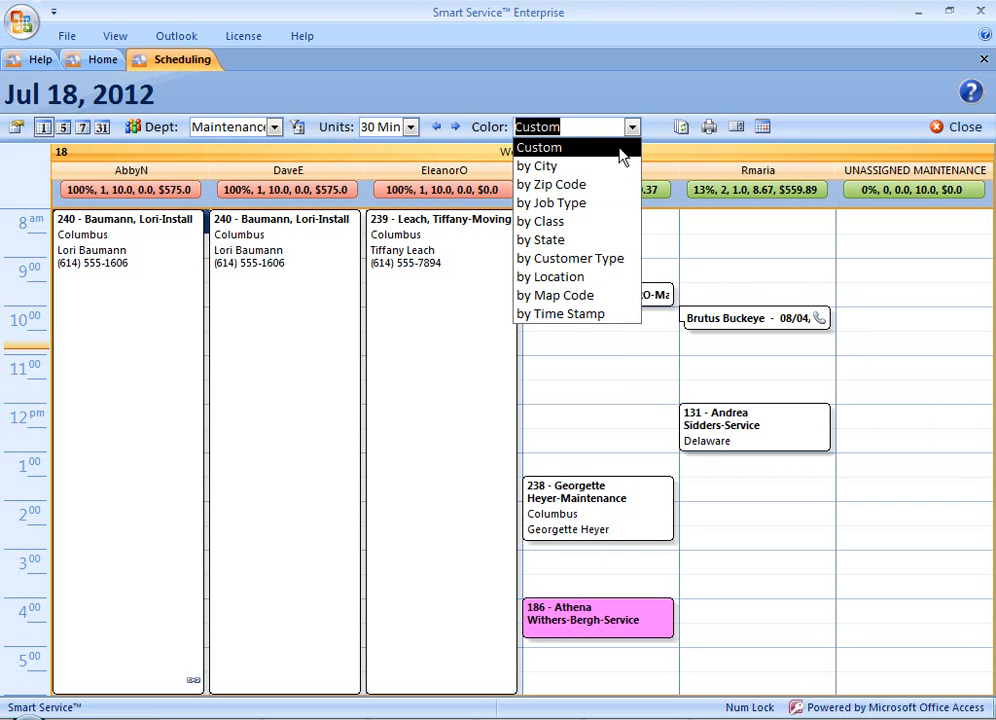
click(550, 184)
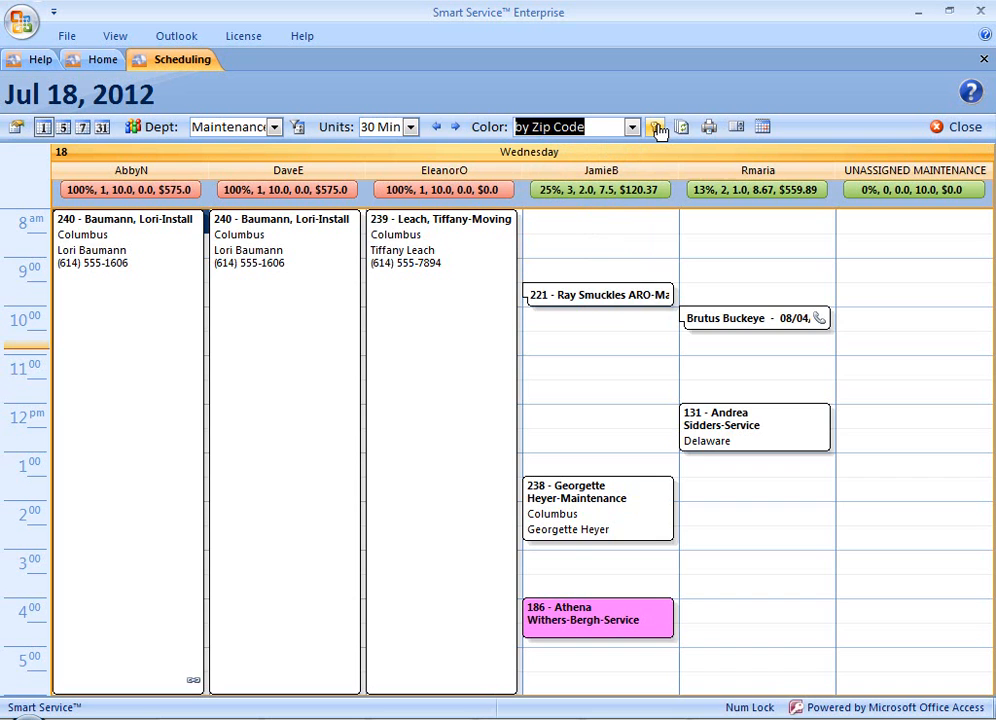
click(657, 127)
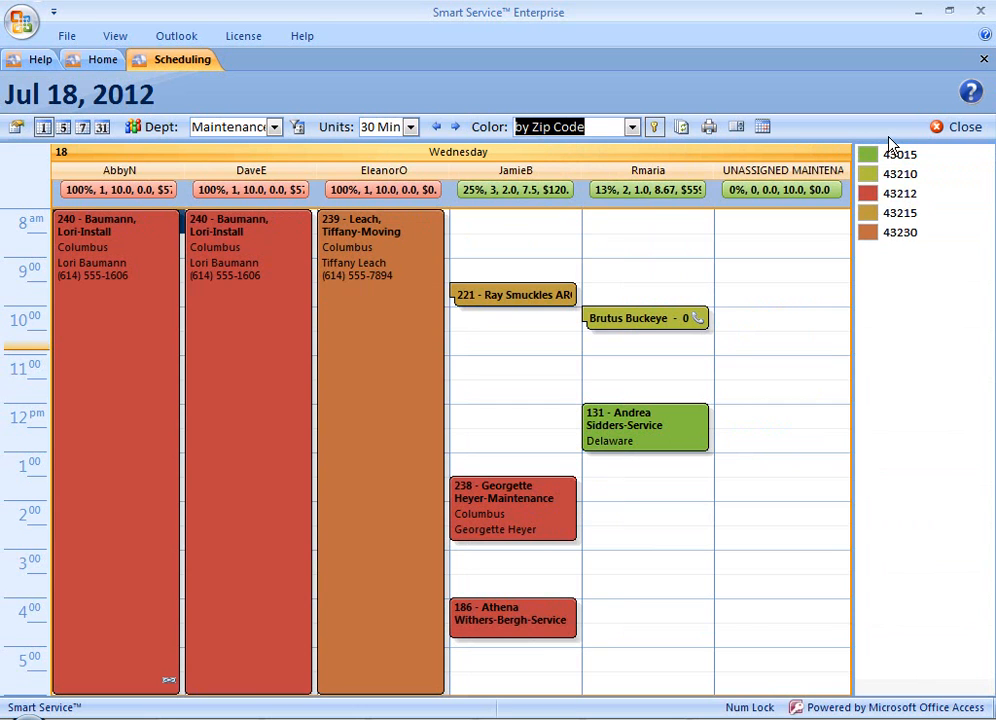
mouse_move(888, 162)
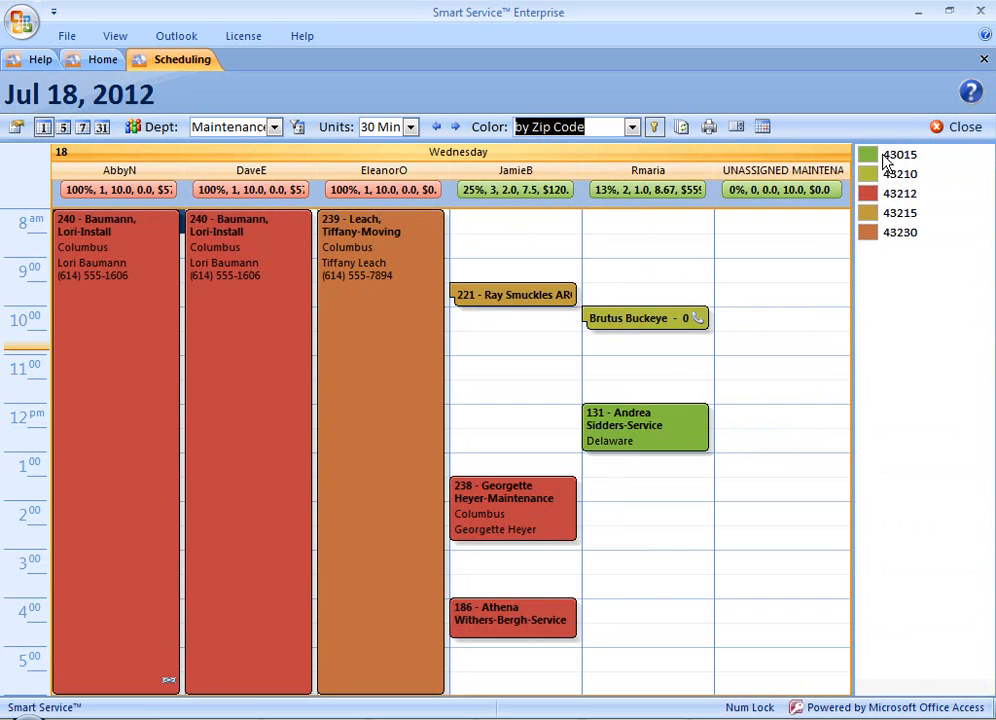
Recolour the jobs by job type, then by location
click(632, 126)
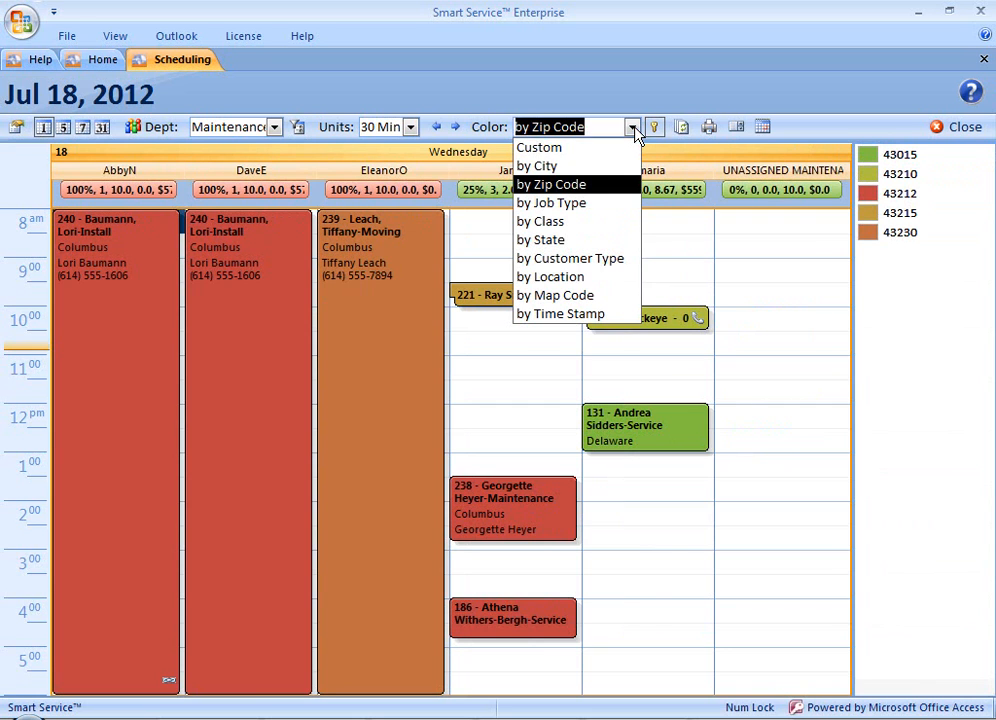
click(551, 203)
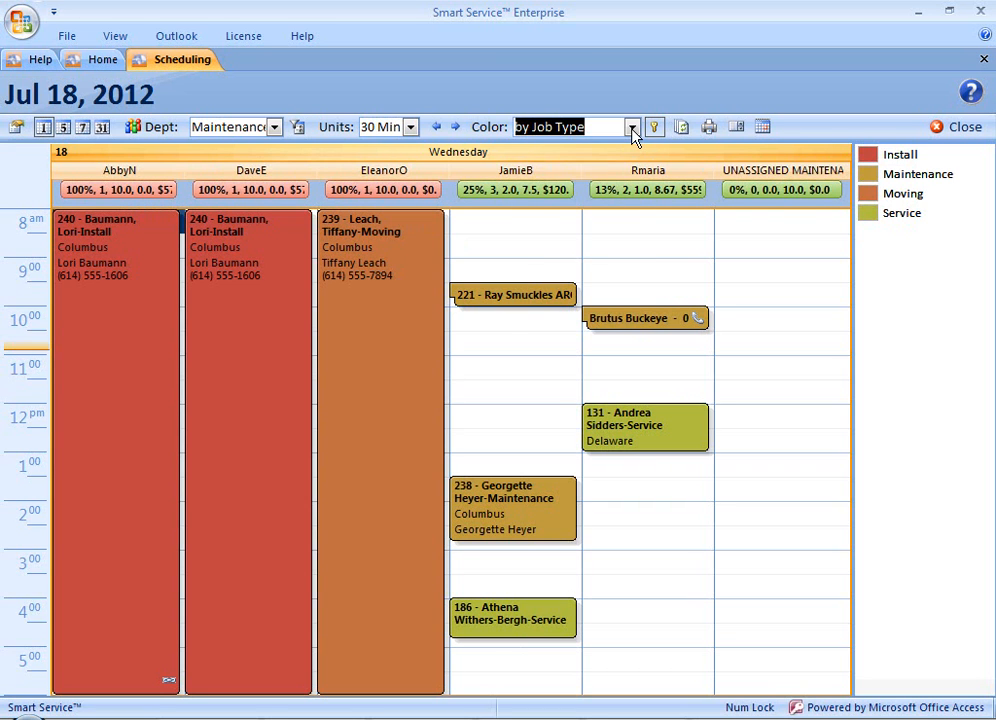
click(631, 127)
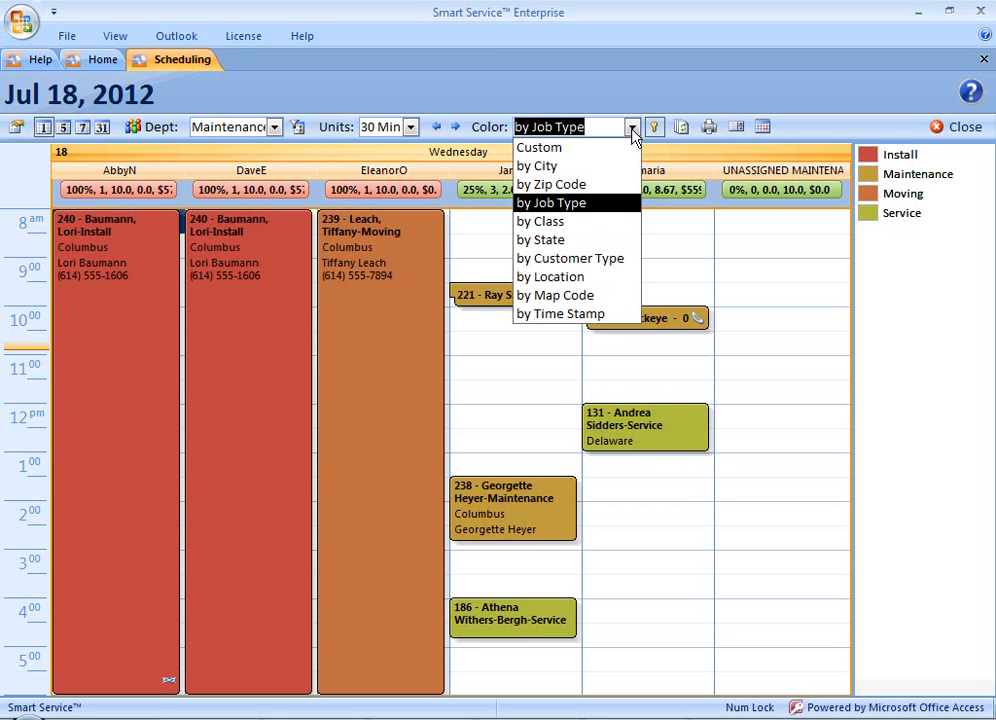
click(570, 258)
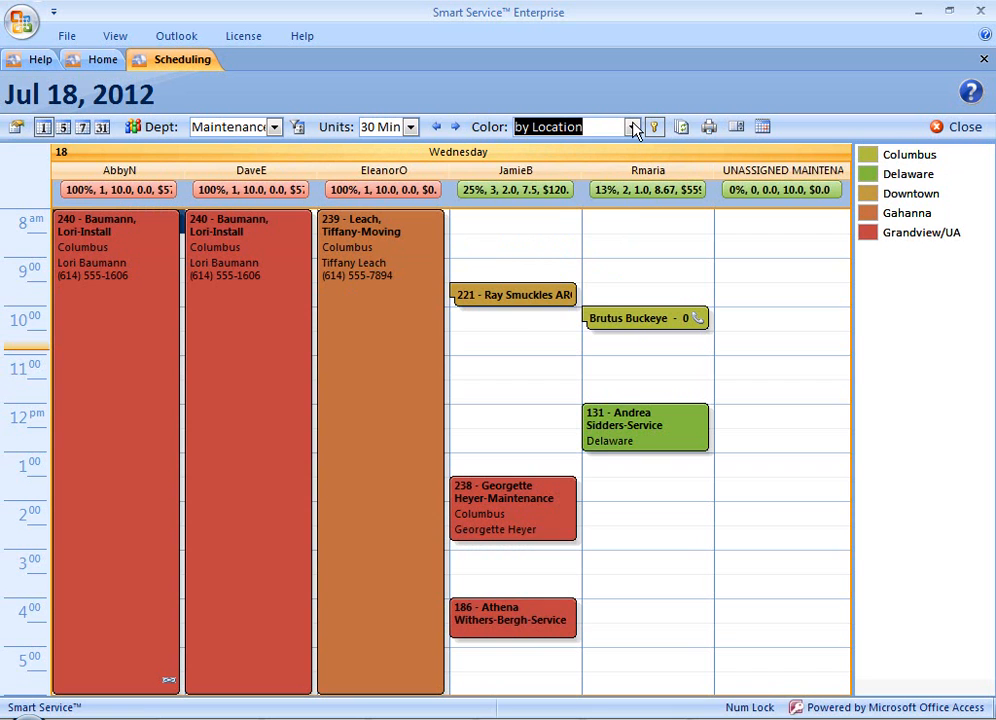
click(632, 126)
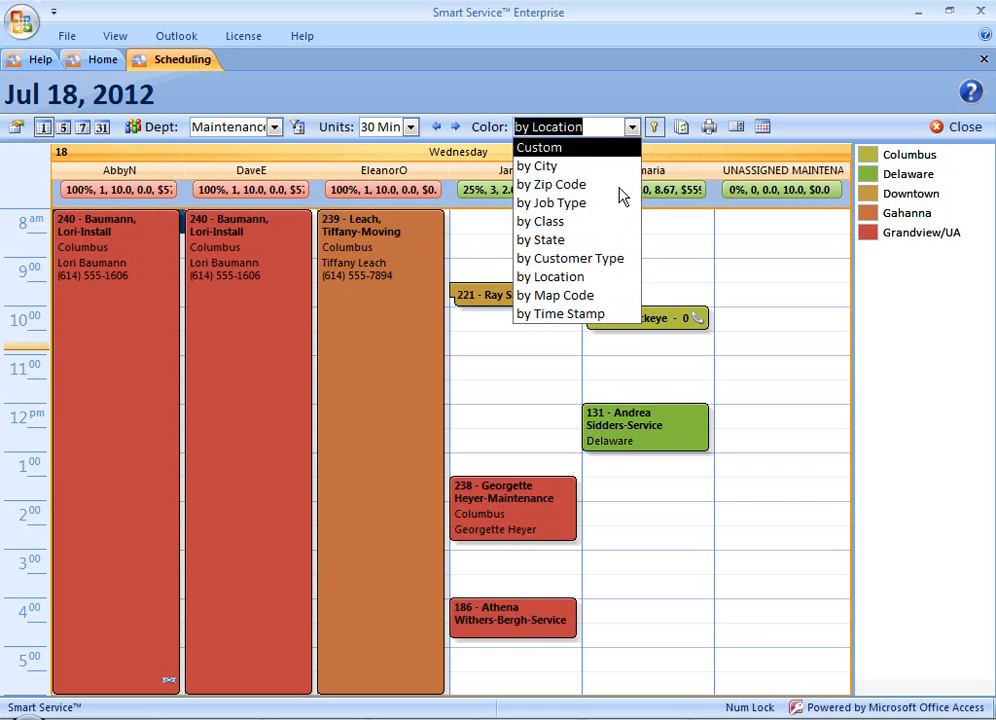
Color jobs by time stamp and start a travel time entry for job 221
click(560, 313)
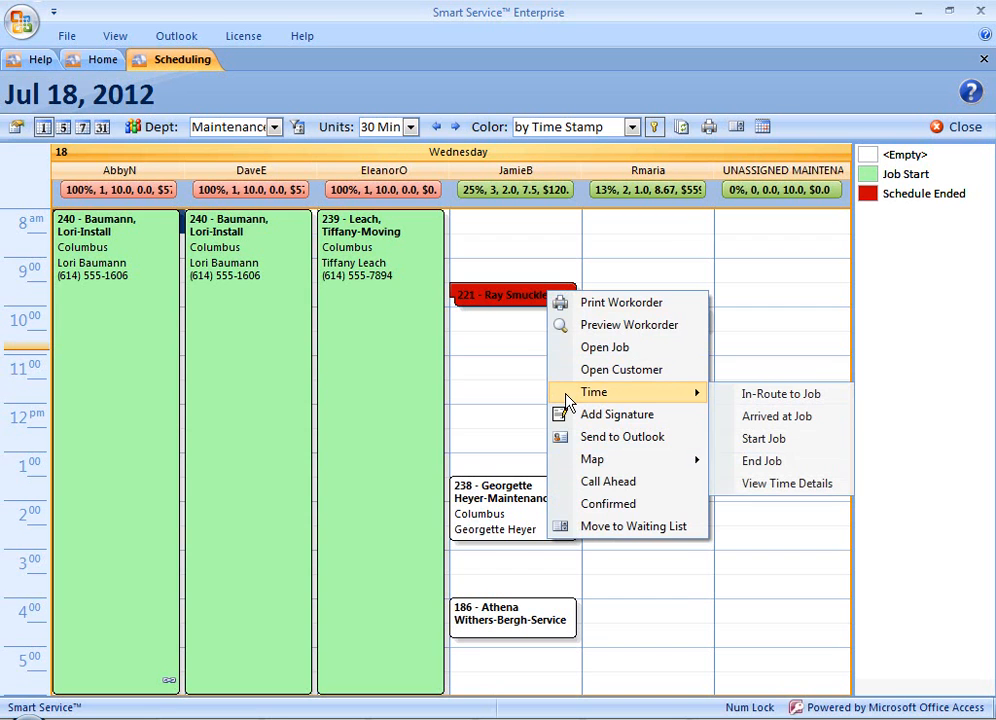
mouse_move(781, 393)
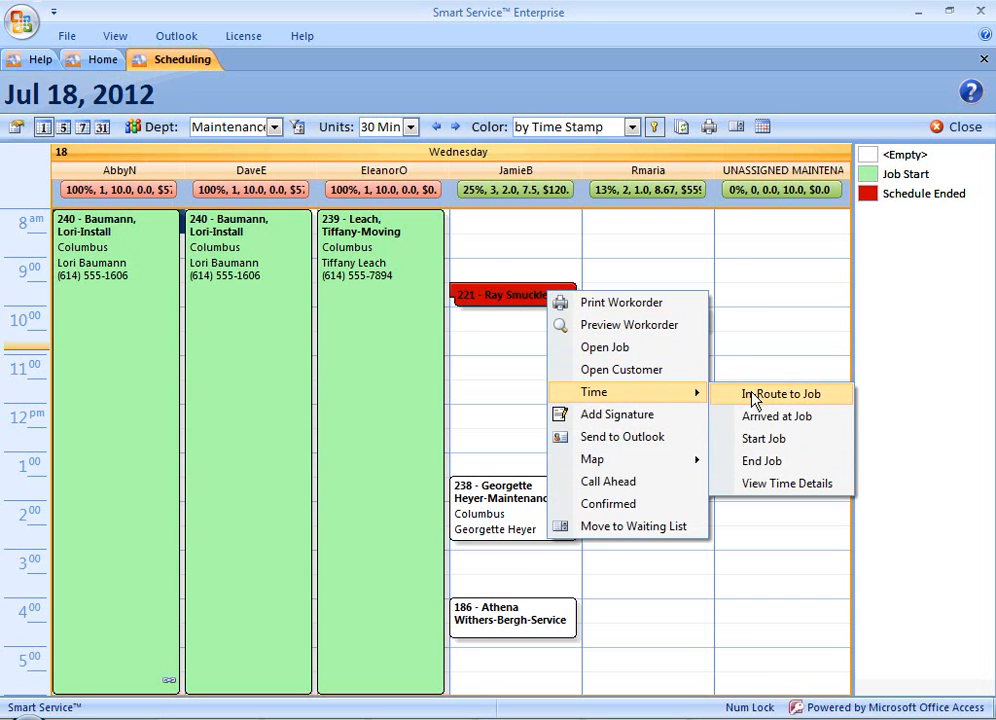
click(781, 393)
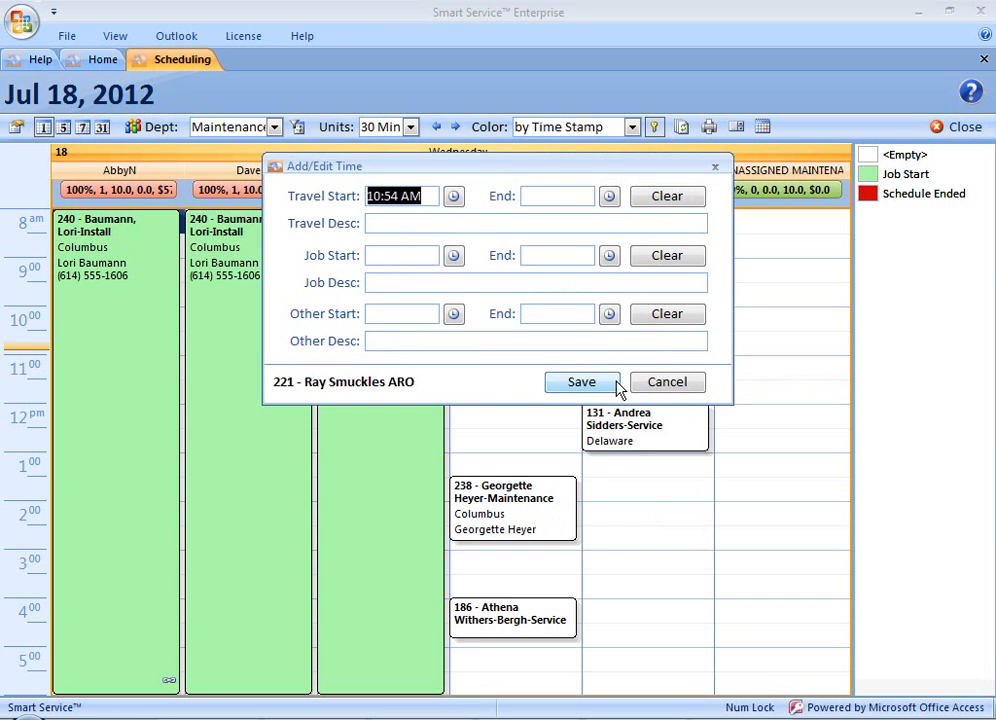
mouse_move(454, 196)
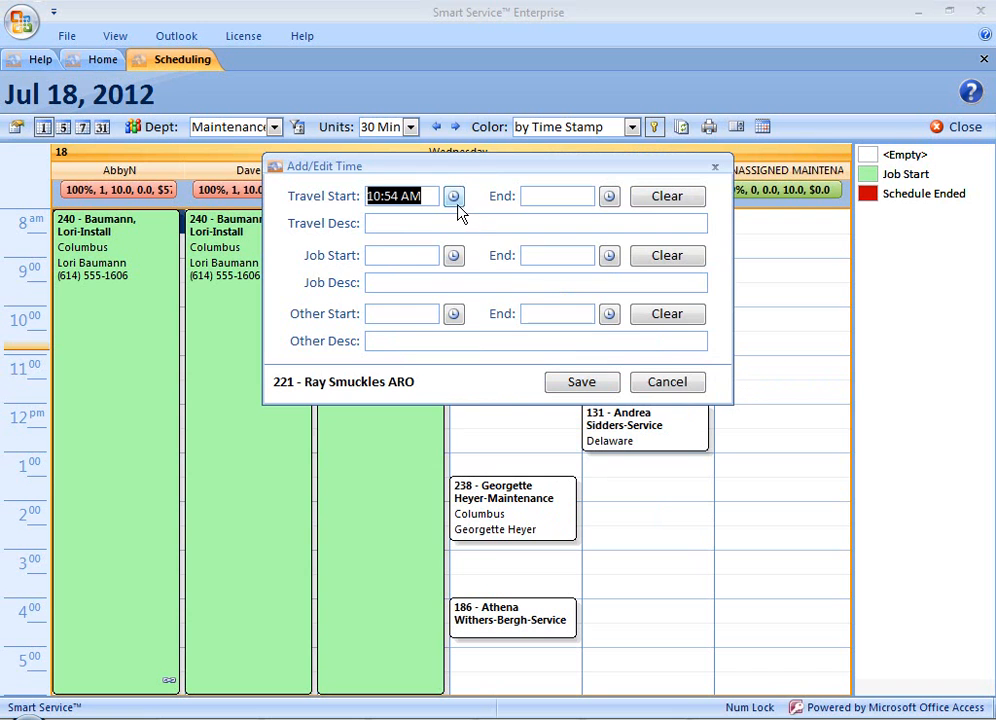
Set job 221's travel start to 10:54 AM in the Time Picker
click(453, 196)
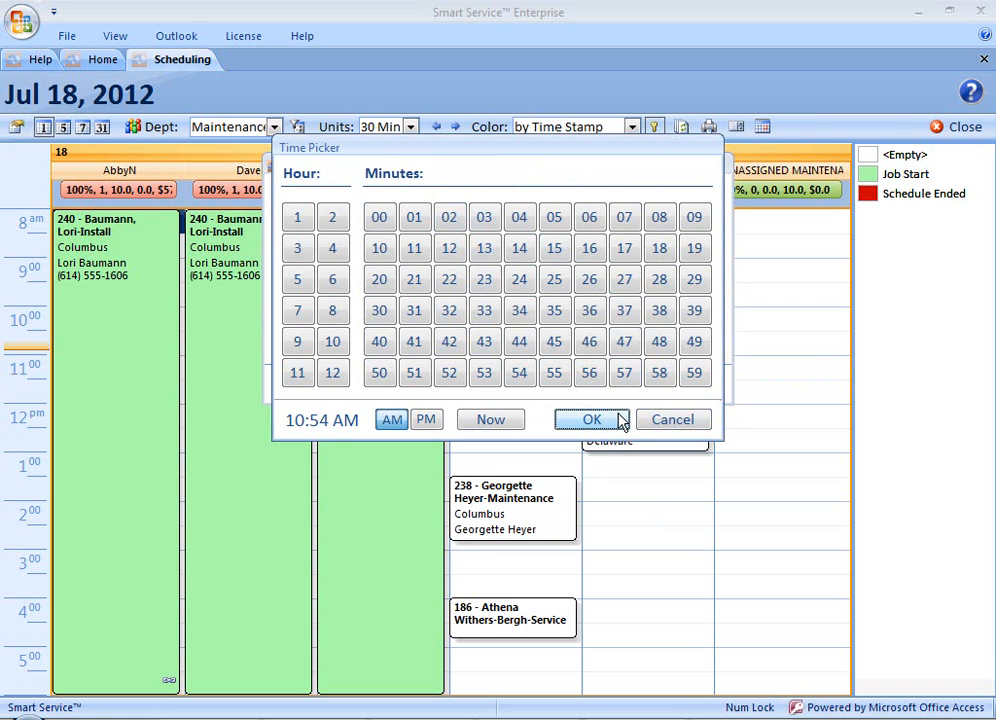
click(591, 419)
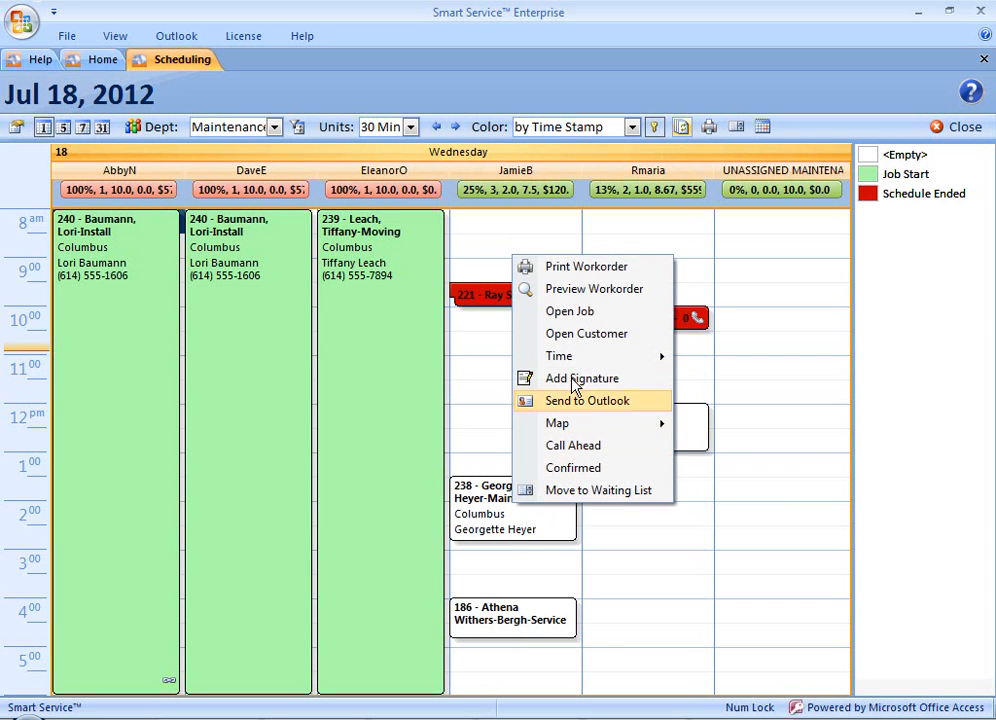
mouse_move(559, 356)
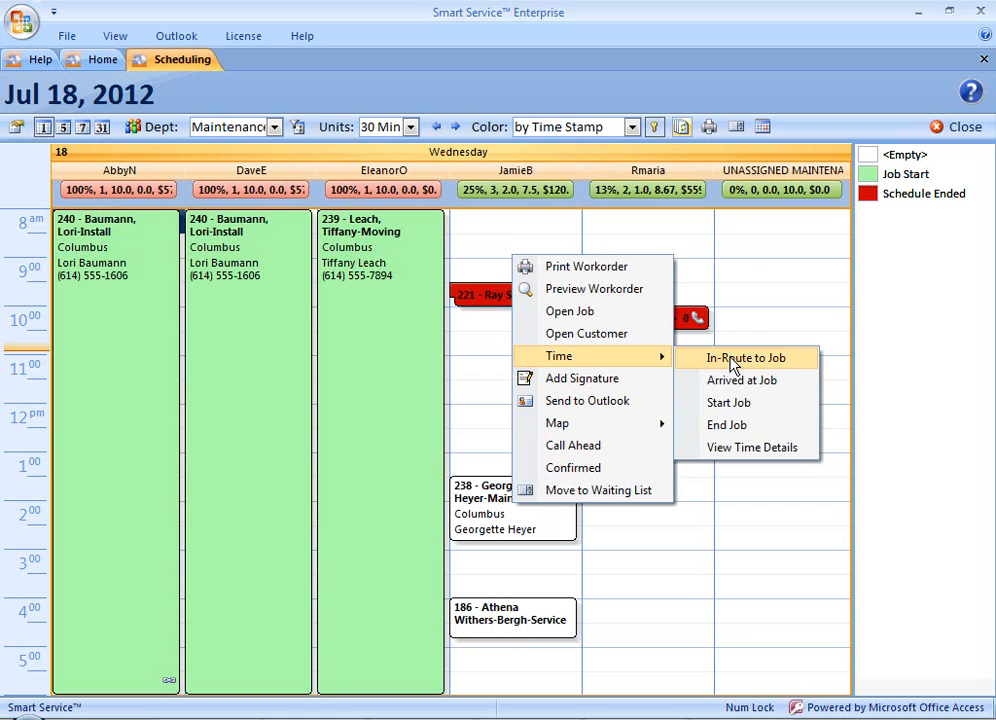
Stamp job 238 as In-Route to Job, then view and close job 221's times
click(746, 357)
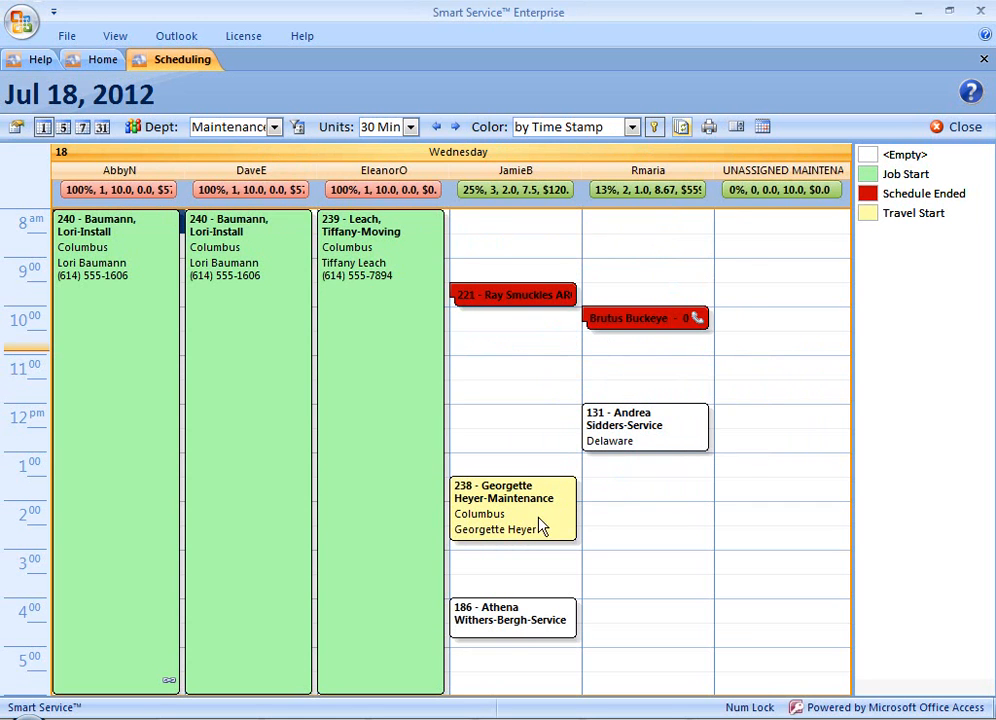
mouse_move(520, 295)
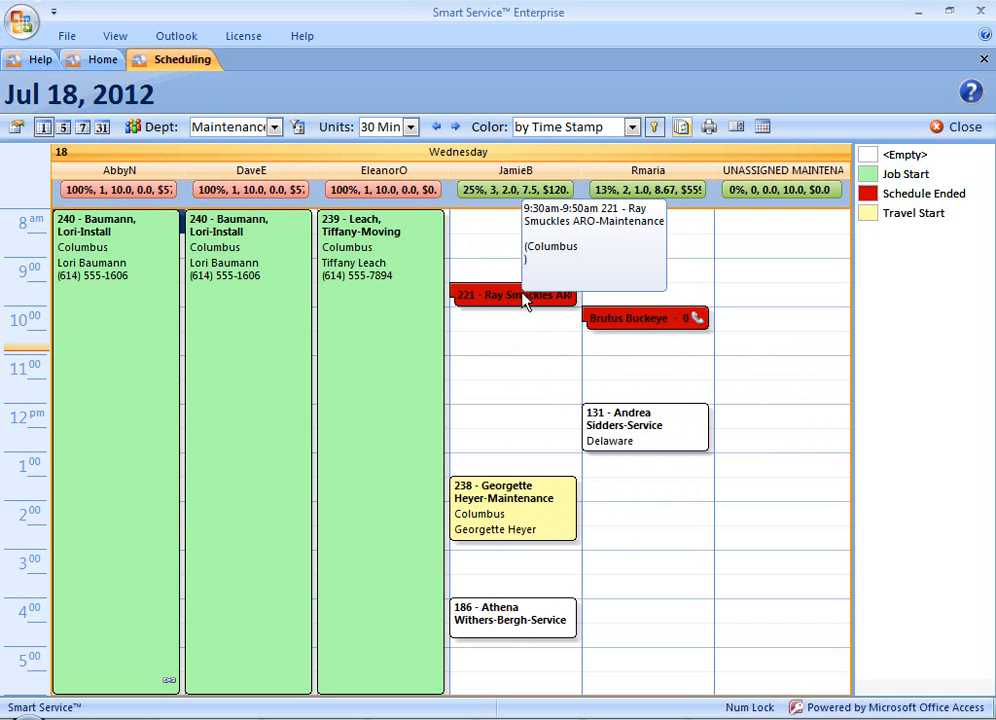
right_click(512, 294)
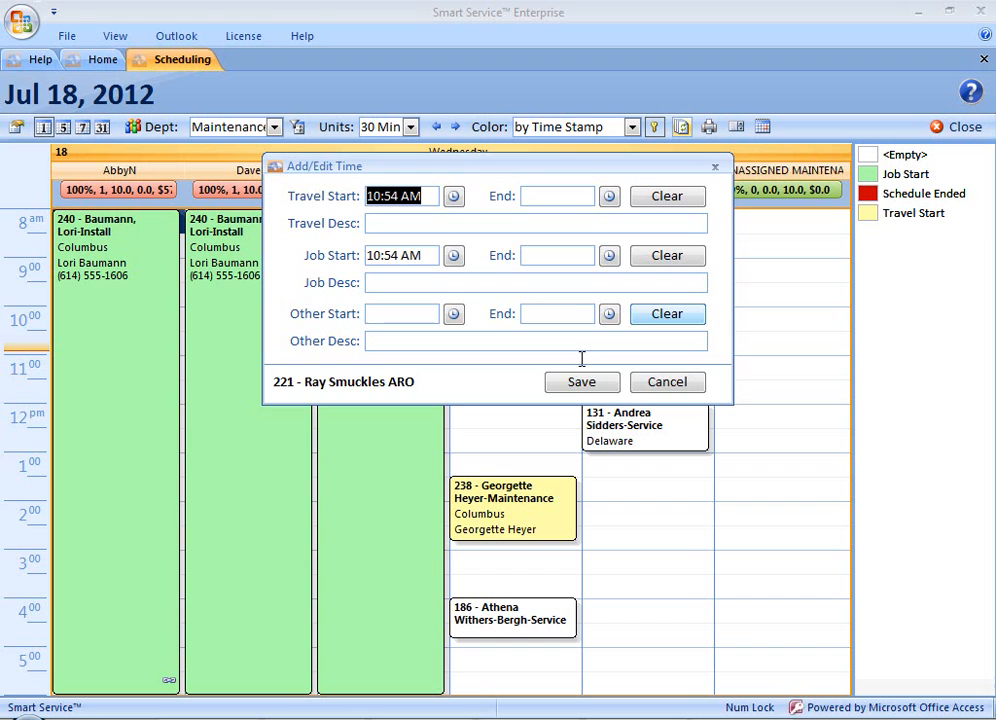
click(581, 382)
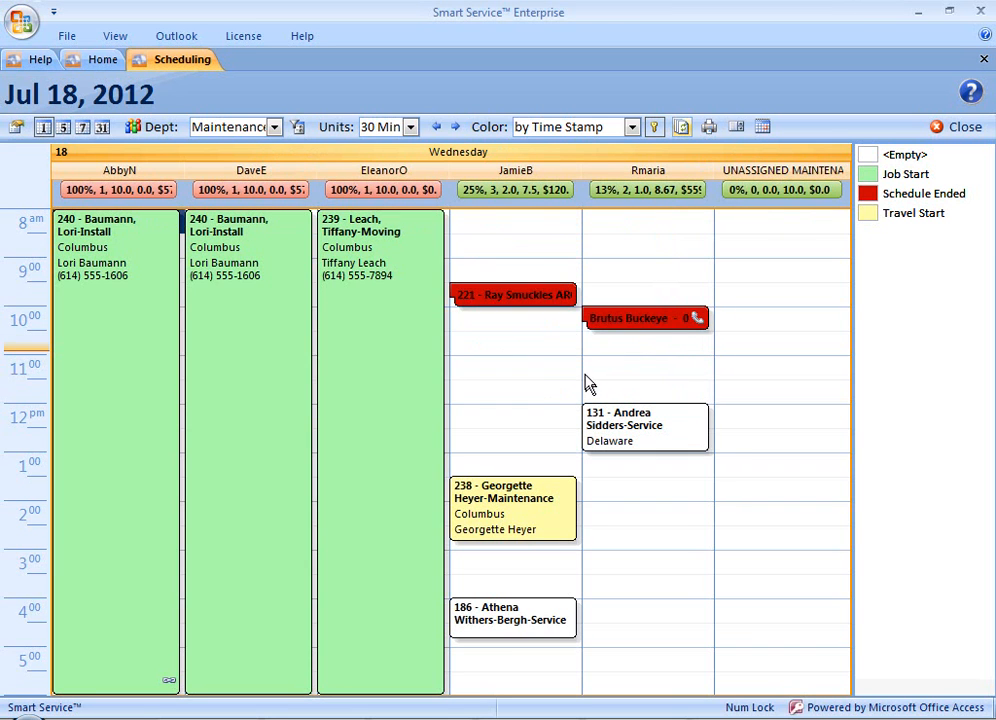